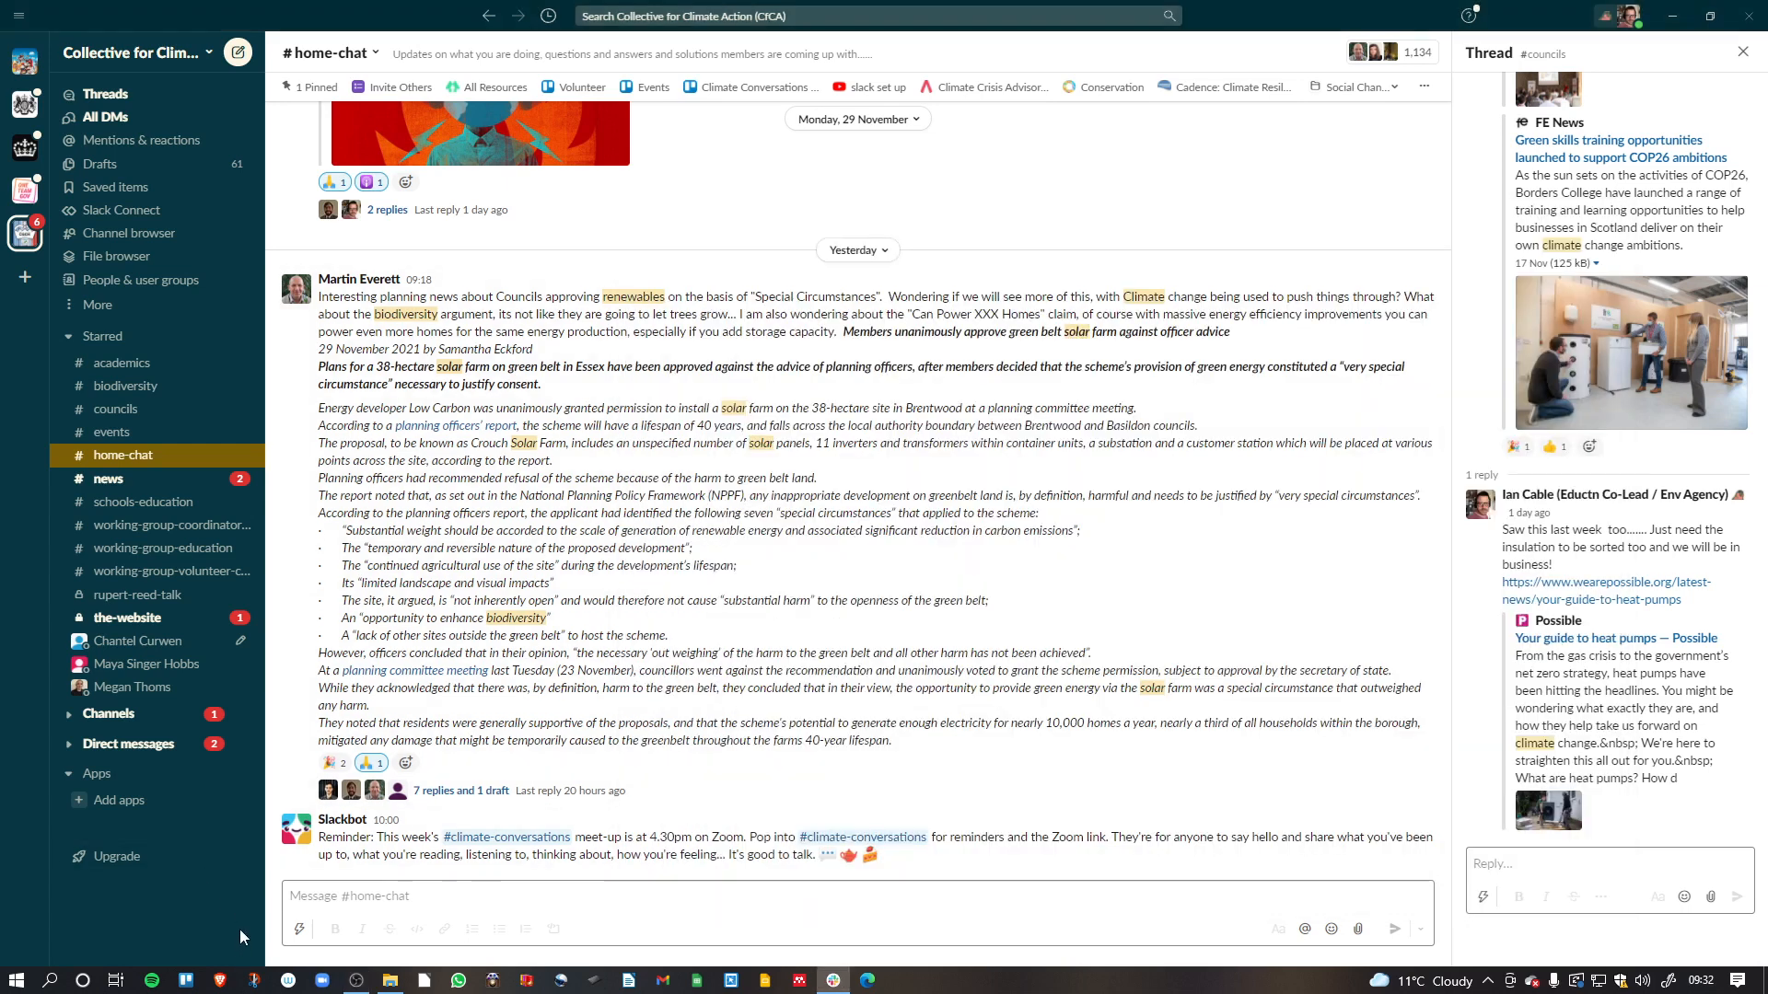
mouse_move(155, 814)
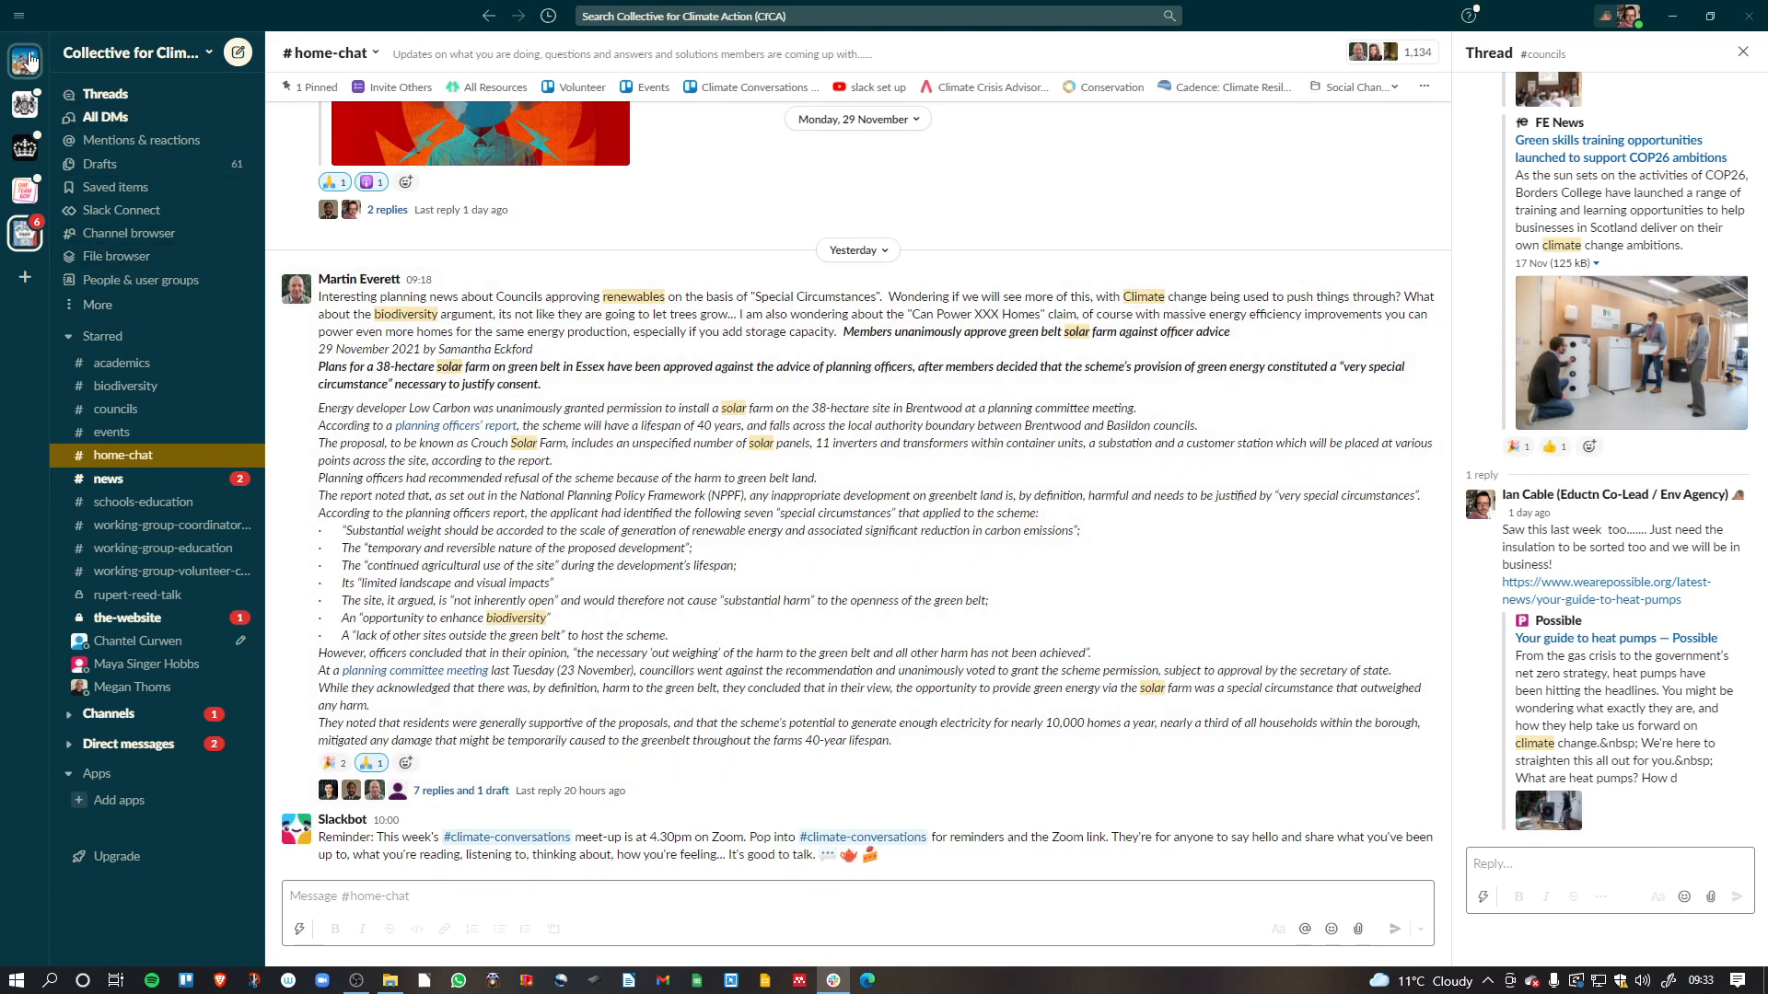
mouse_move(25, 106)
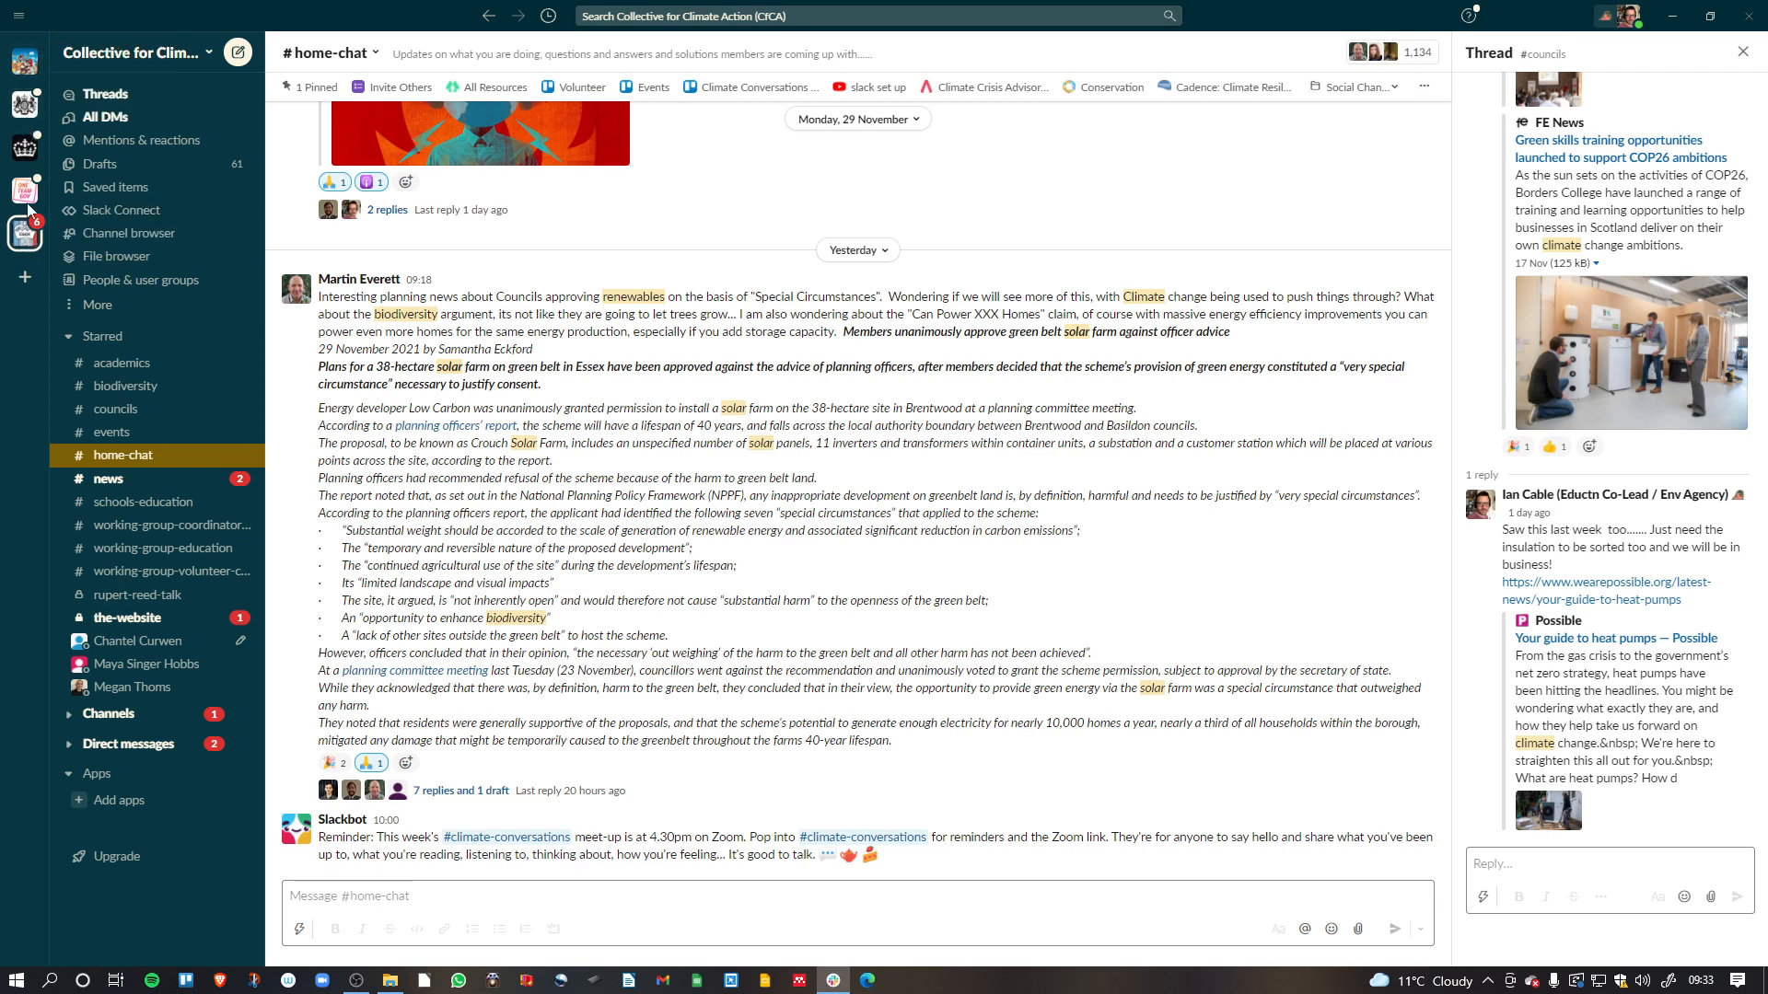
Step: Open the councils channel in the Collective for Climate Action Slack workspace
left_click(25, 149)
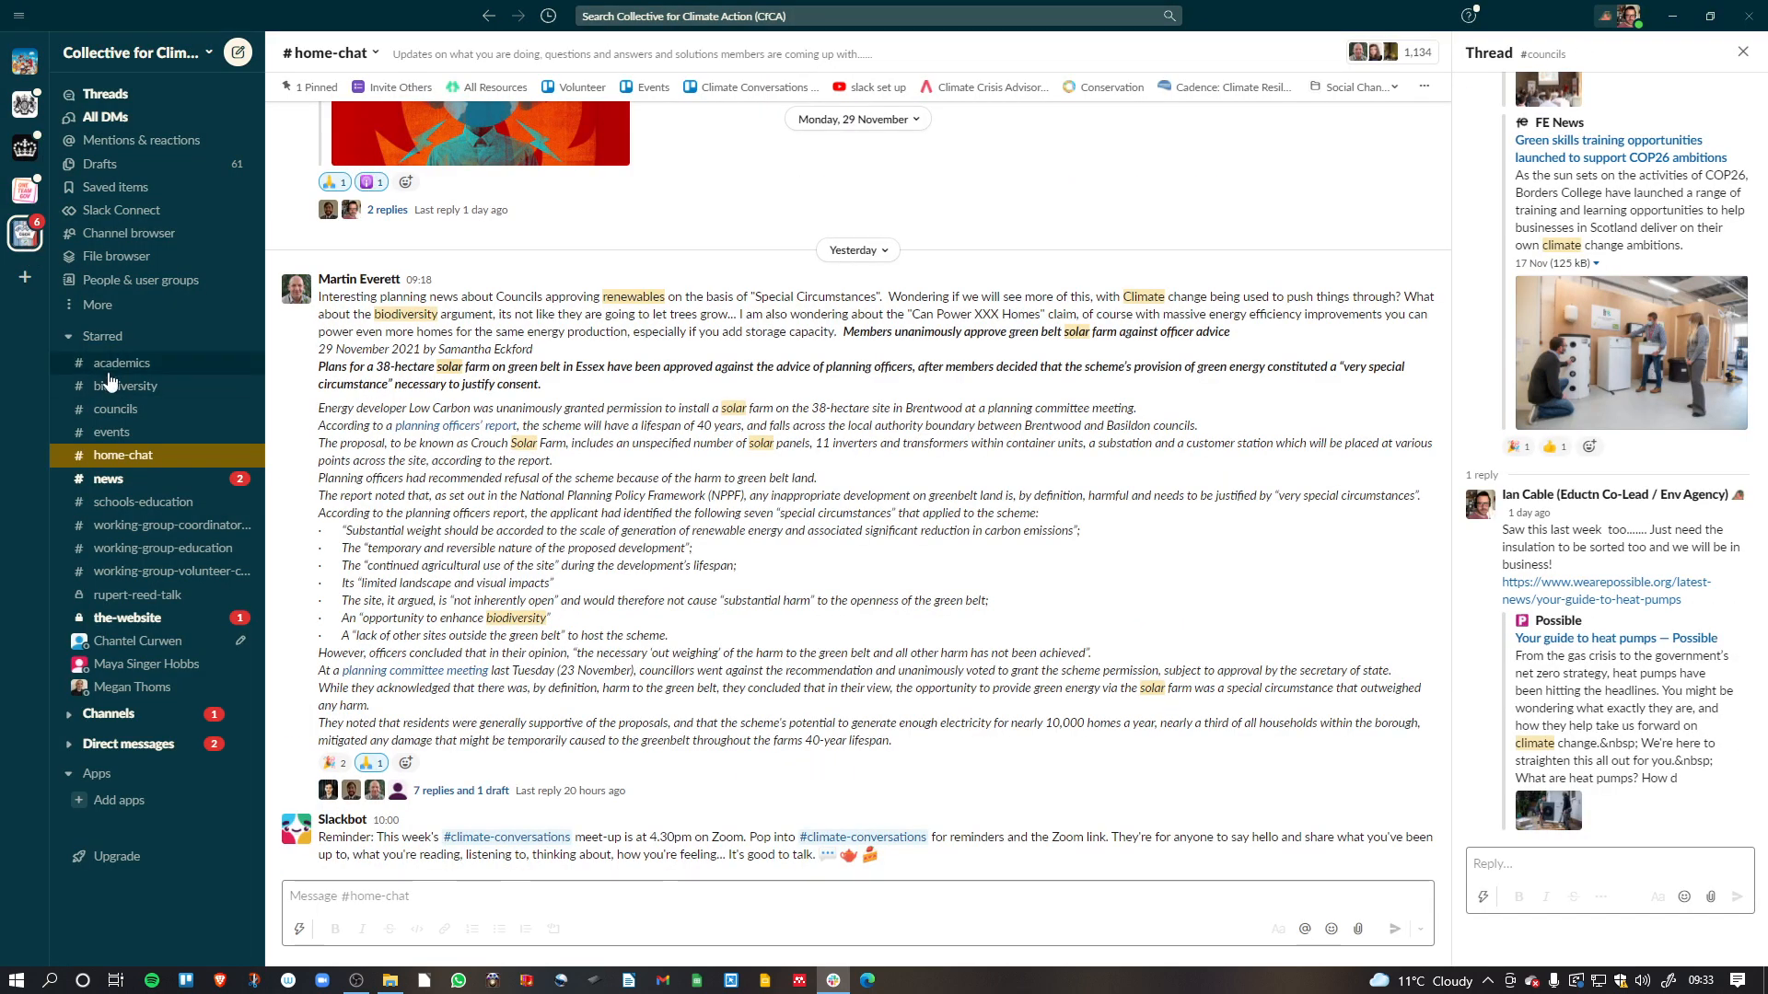
left_click(116, 408)
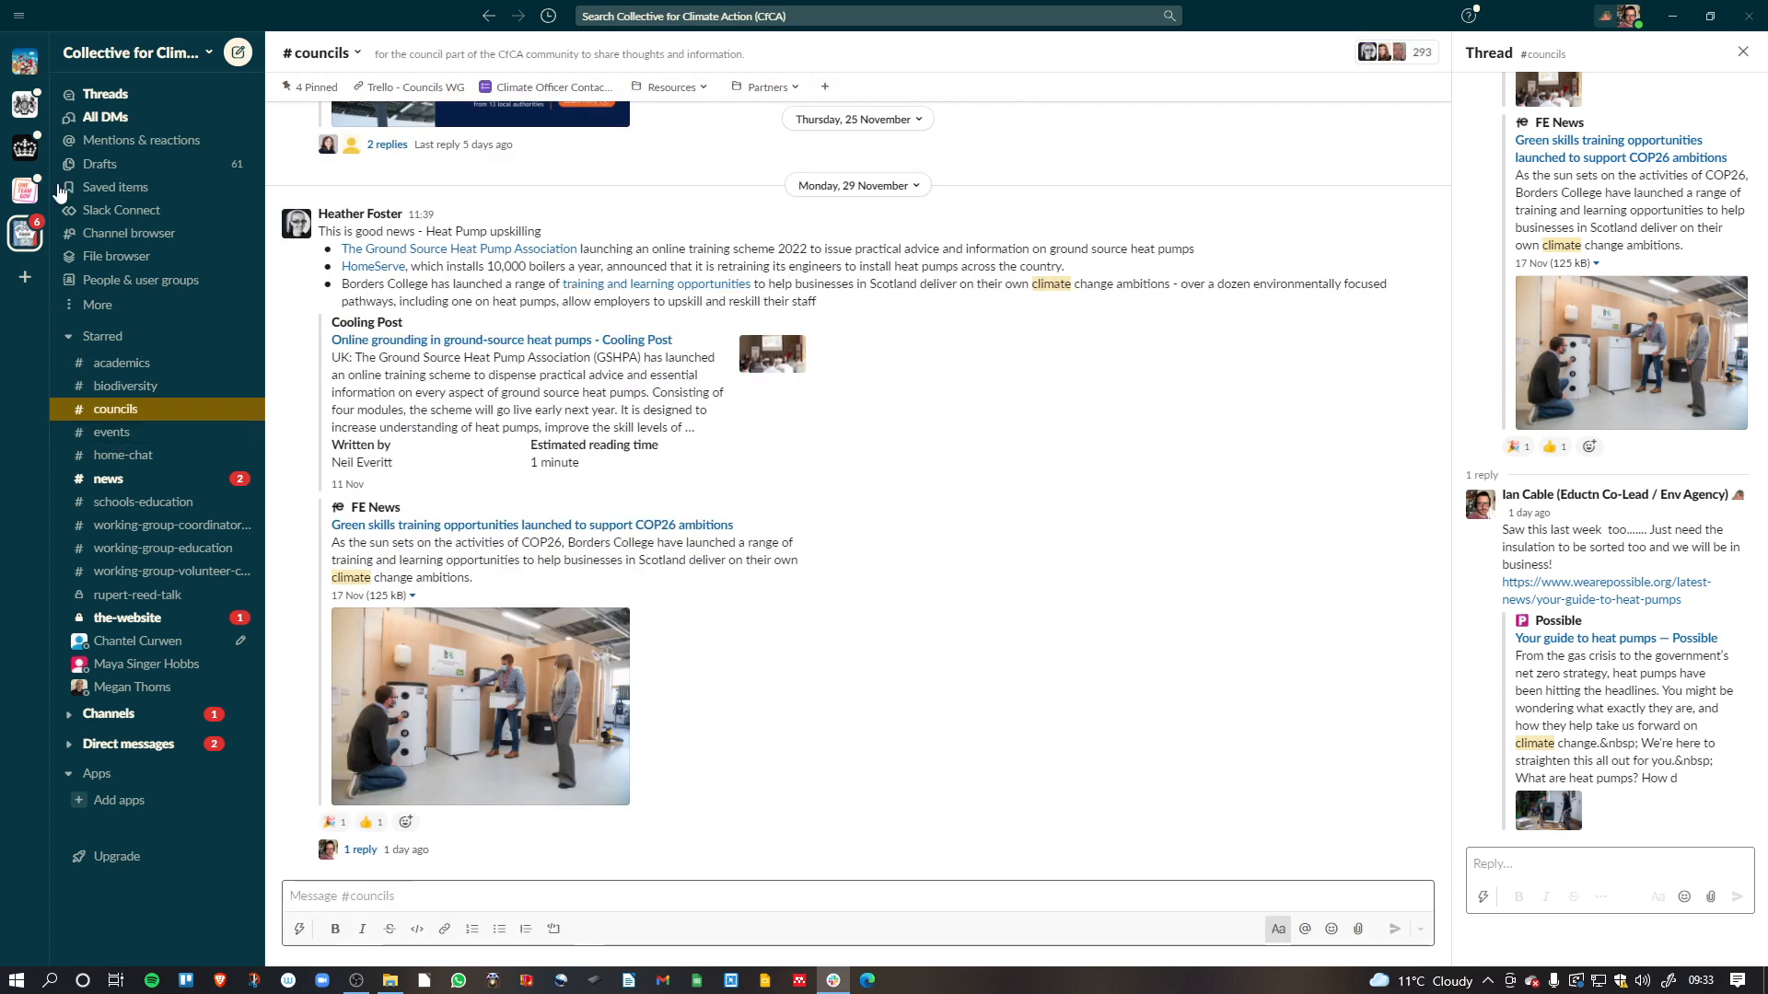
left_click(488, 16)
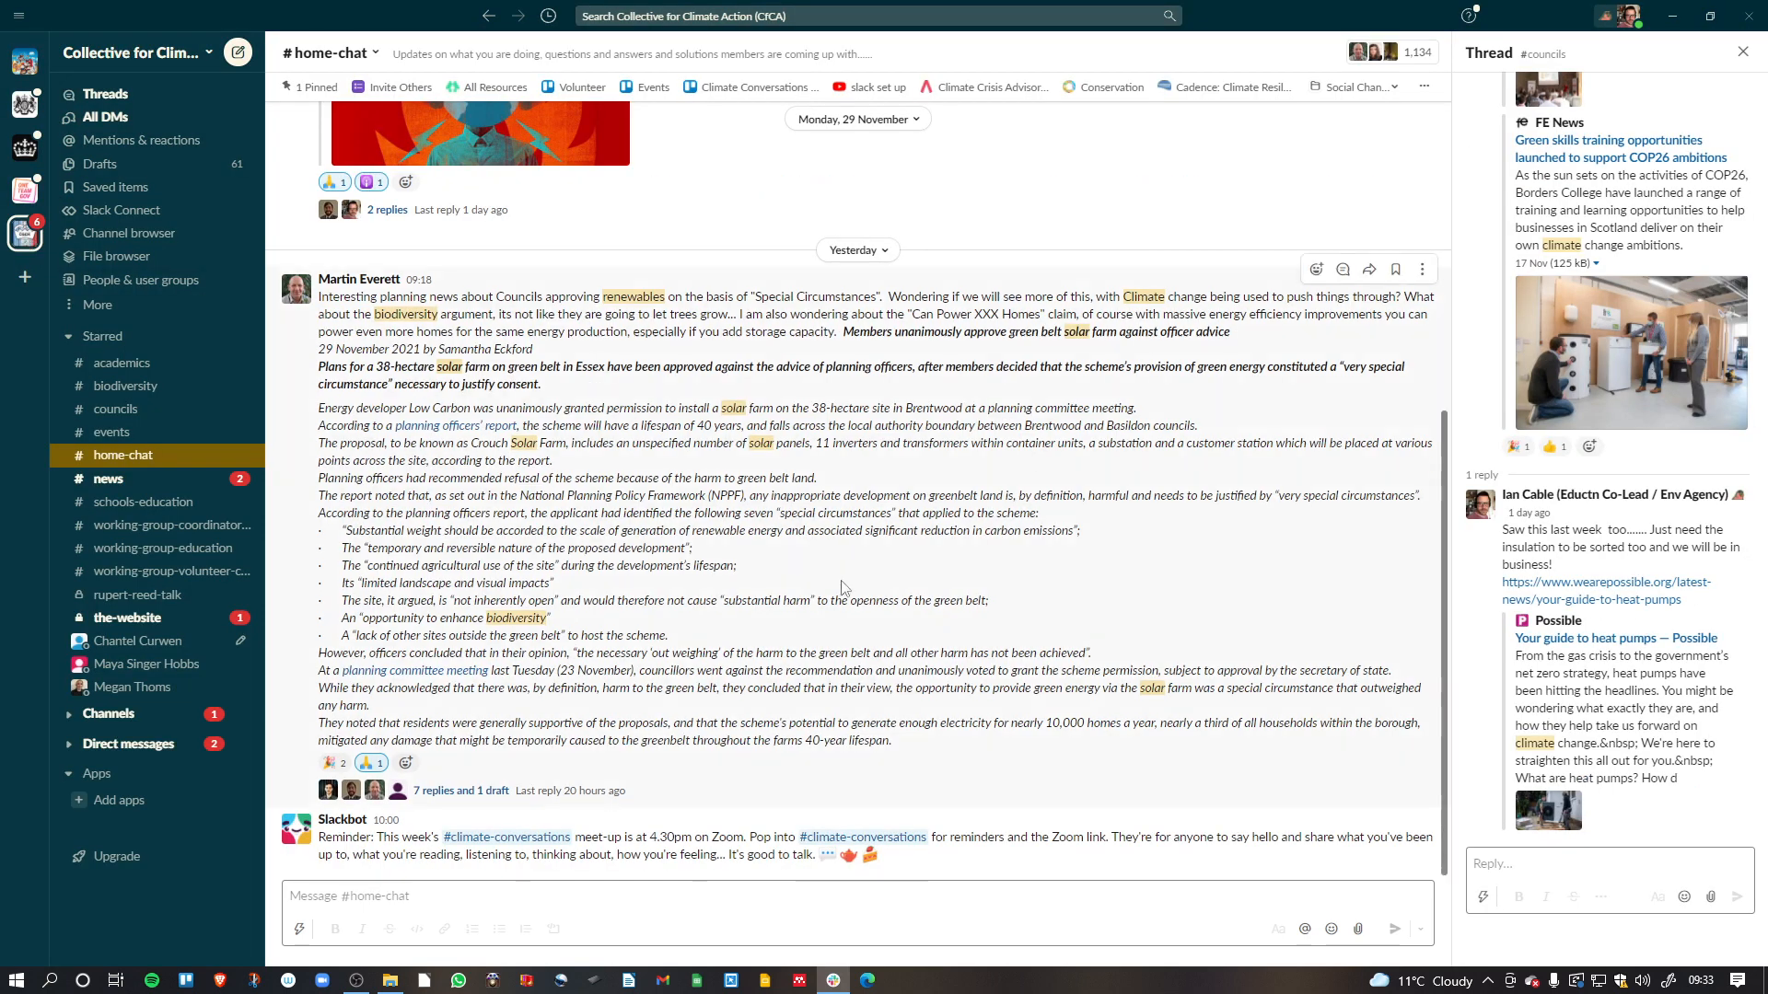
mouse_move(954, 439)
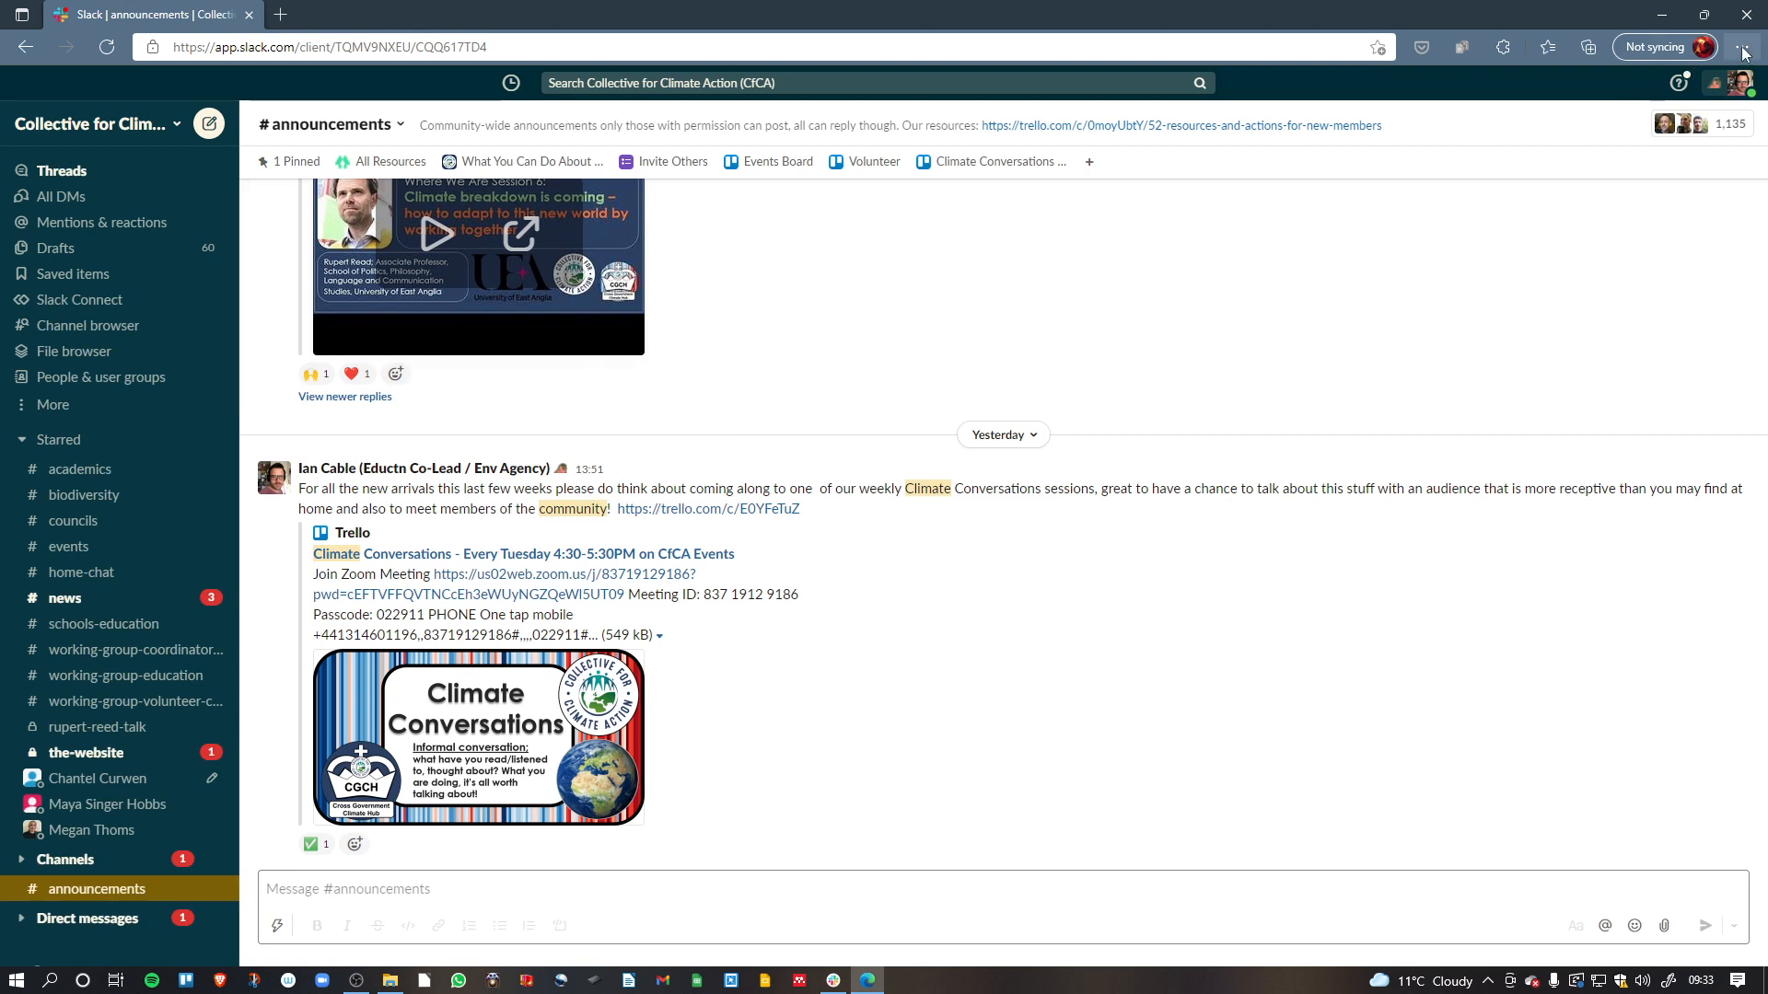
Step: Install the Collective for Climate Action Slack site as an Edge app
left_click(1742, 47)
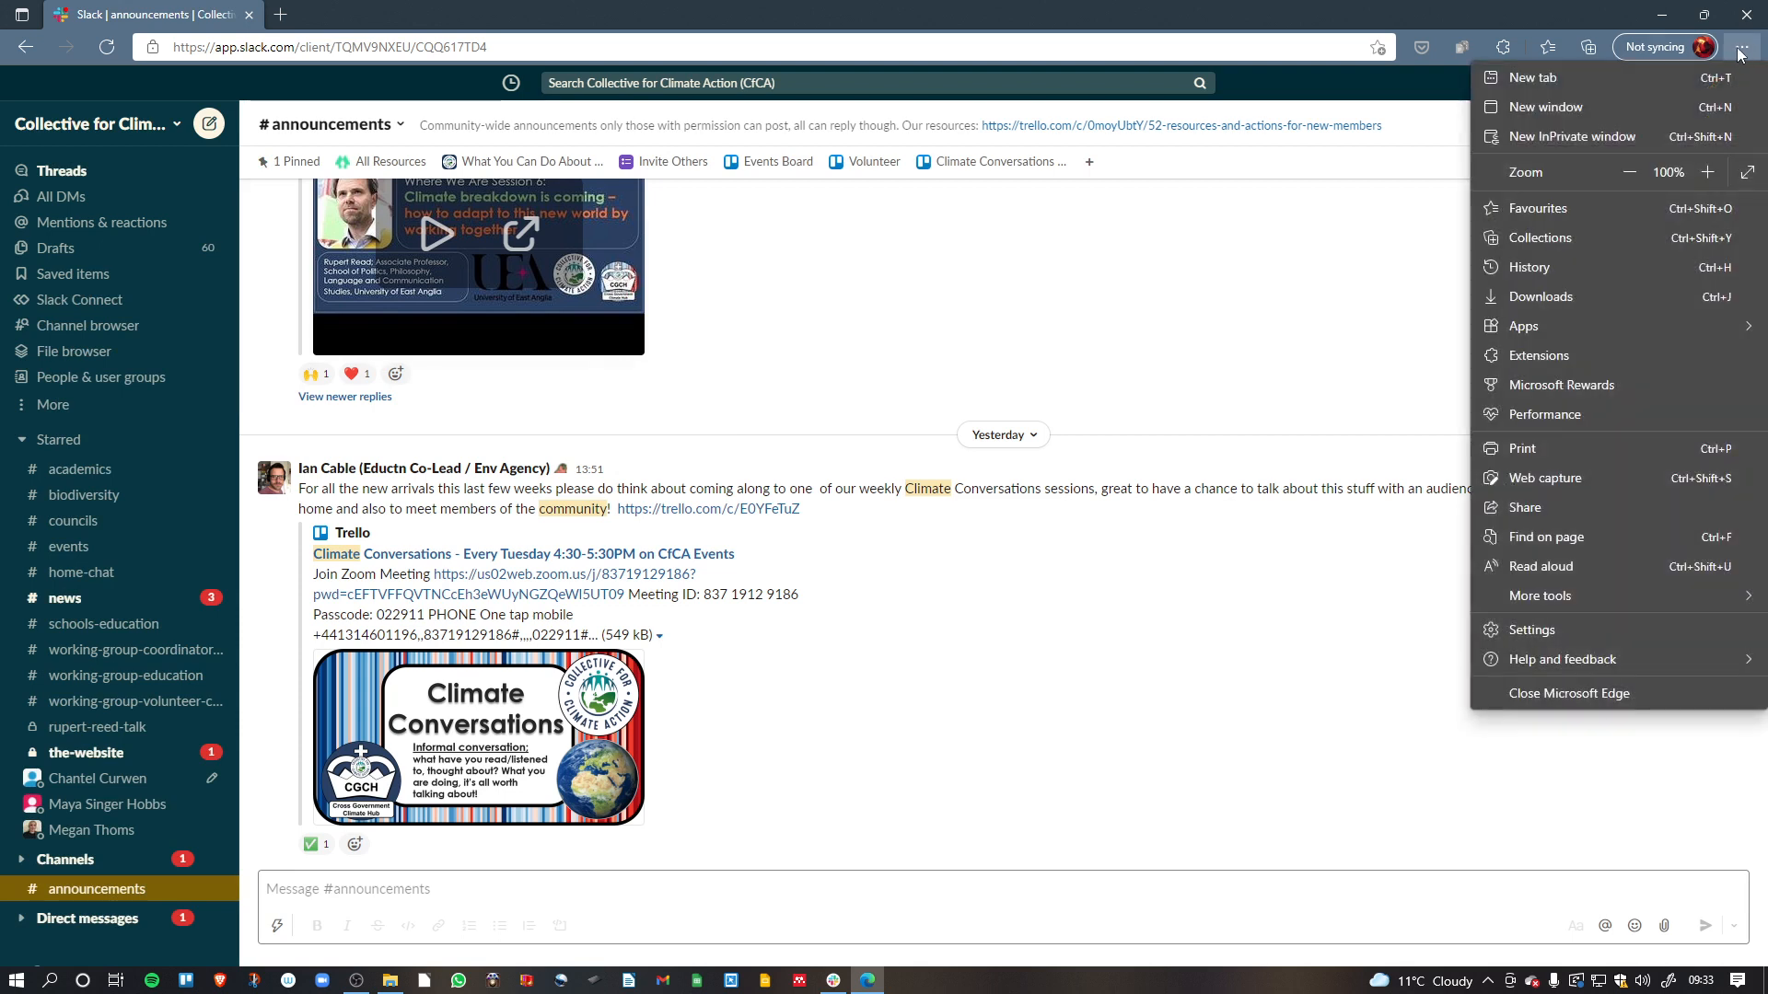
left_click(1523, 325)
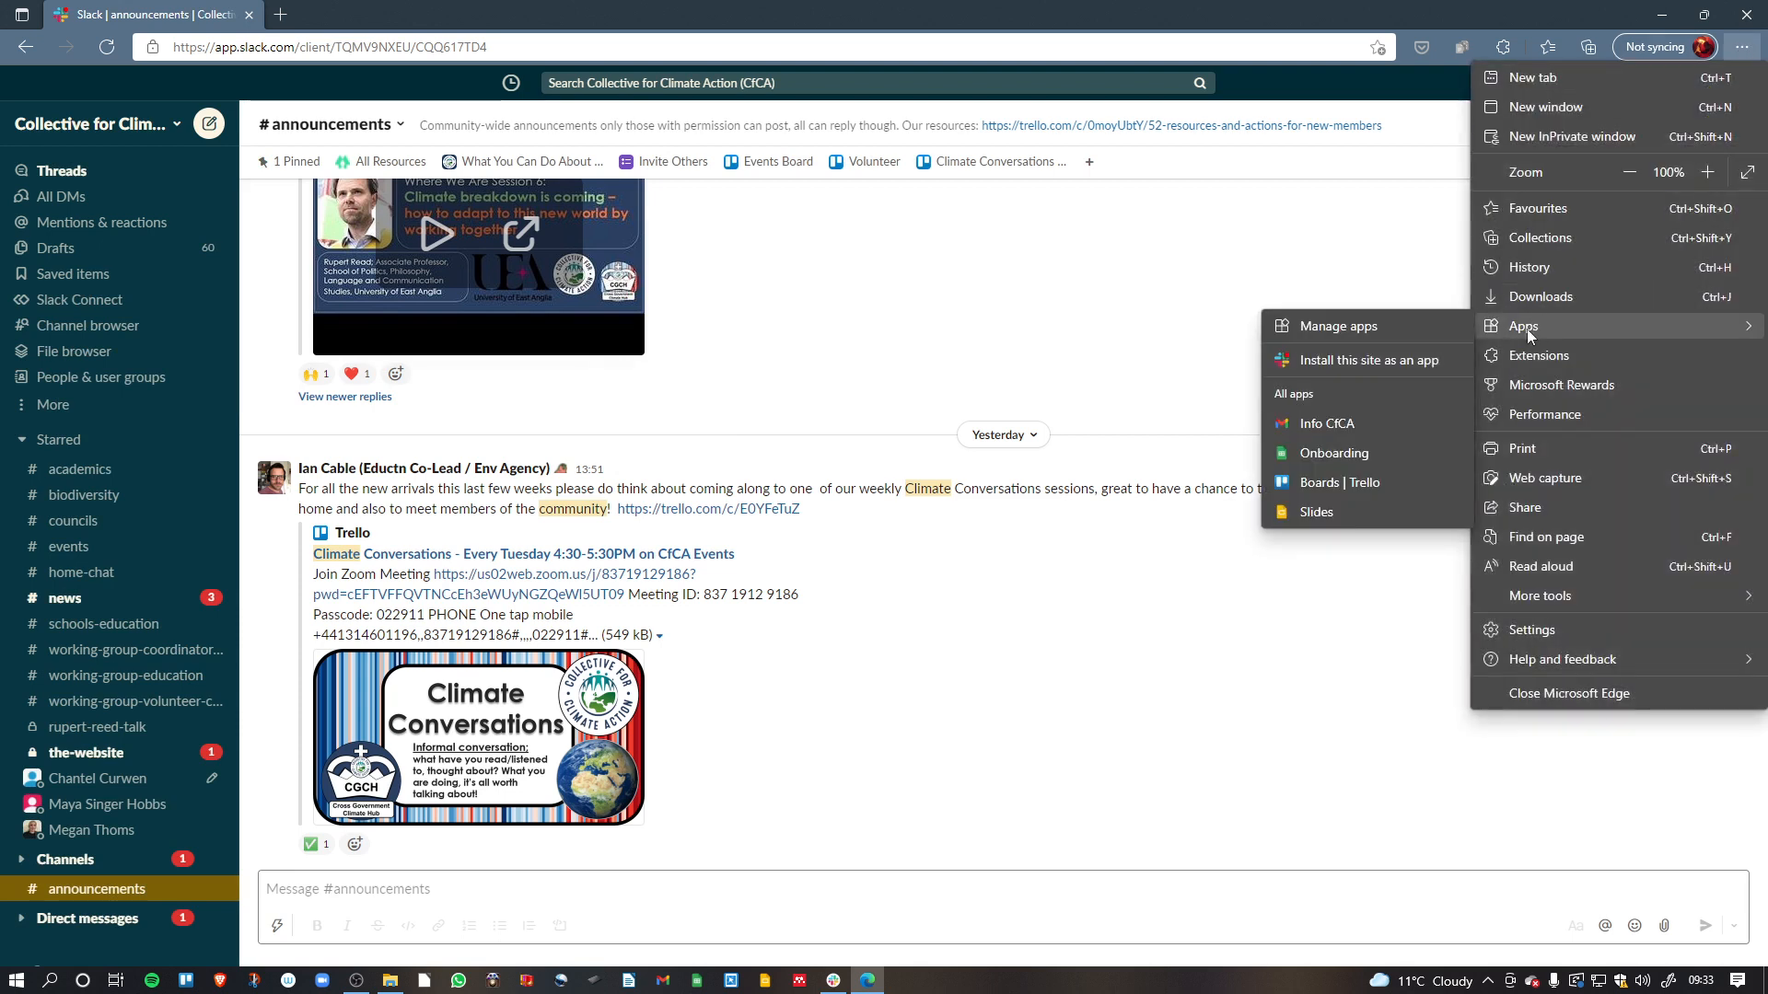
left_click(1367, 360)
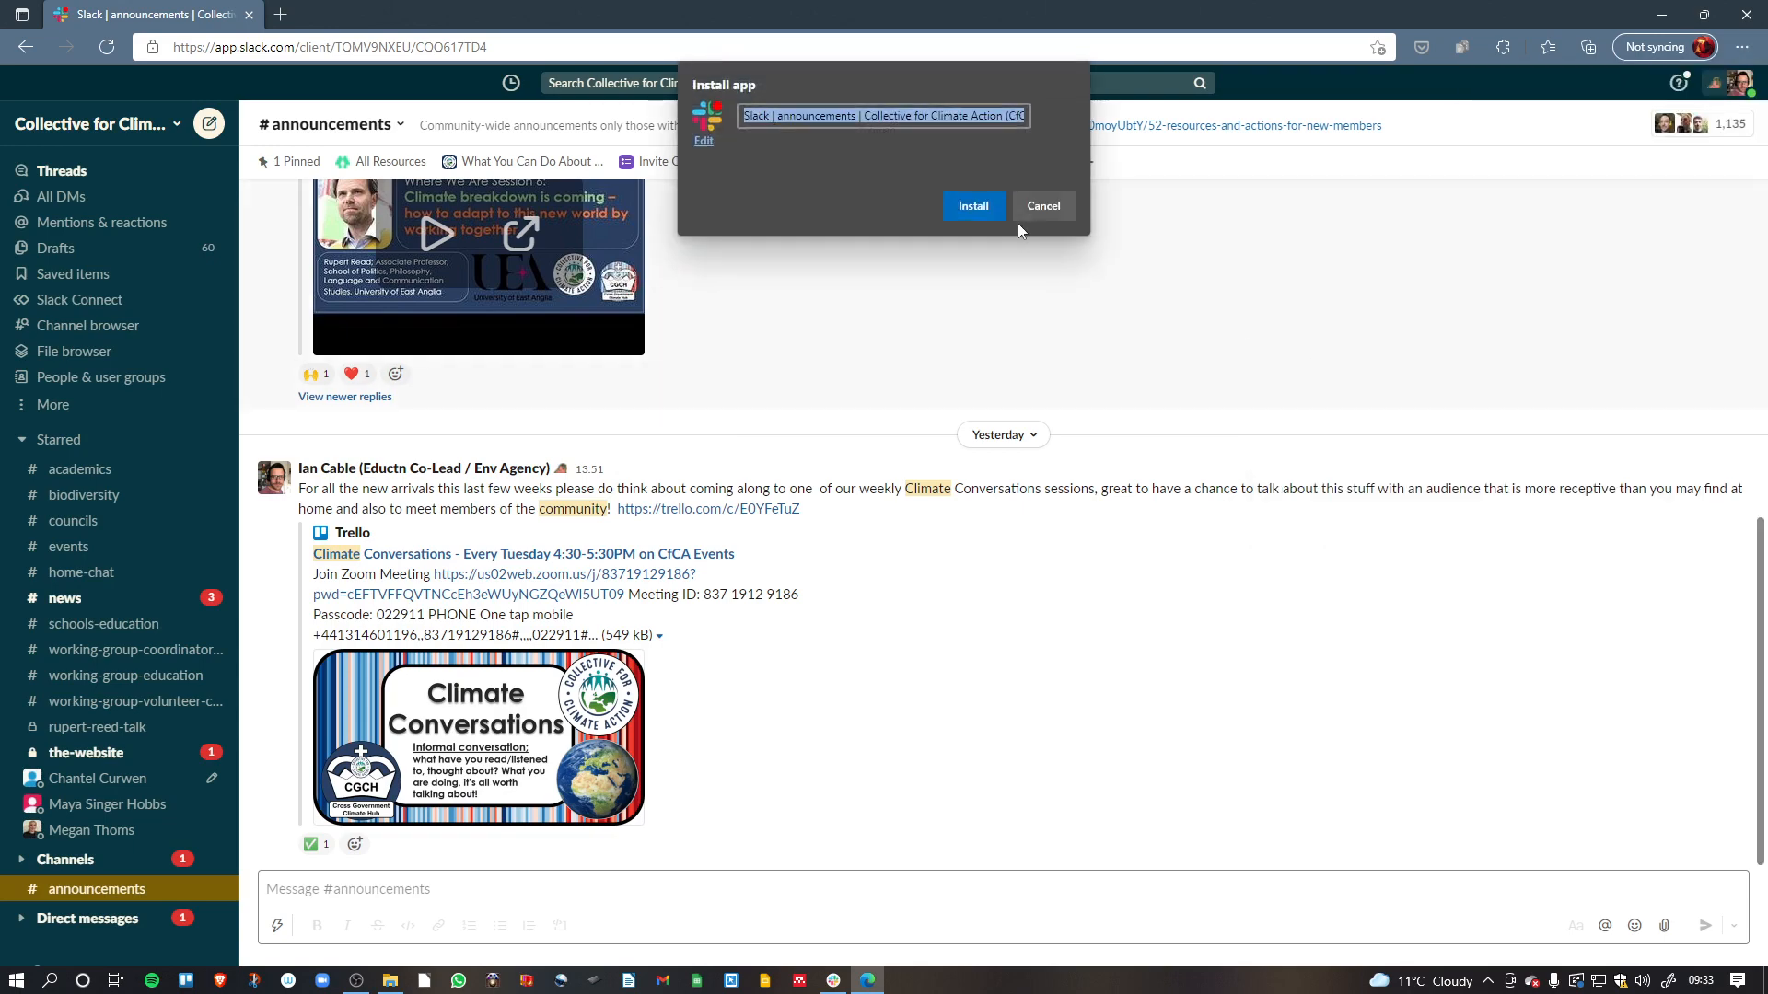
left_click(972, 206)
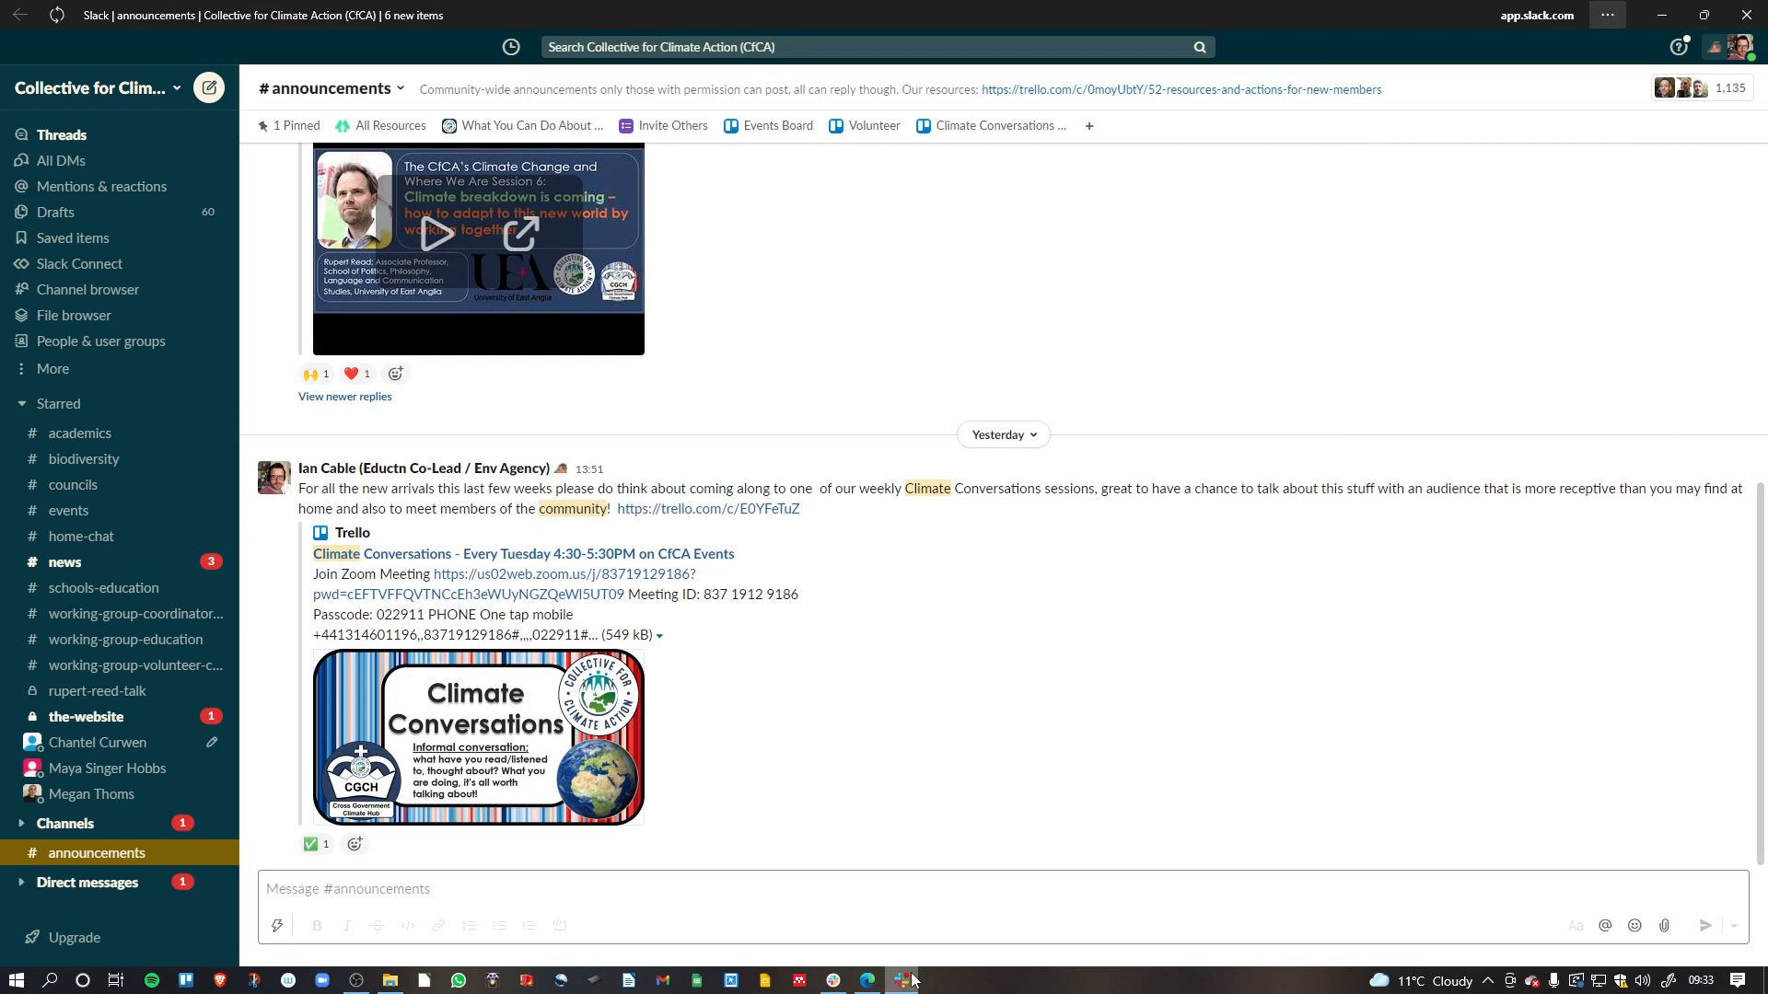
mouse_move(902, 976)
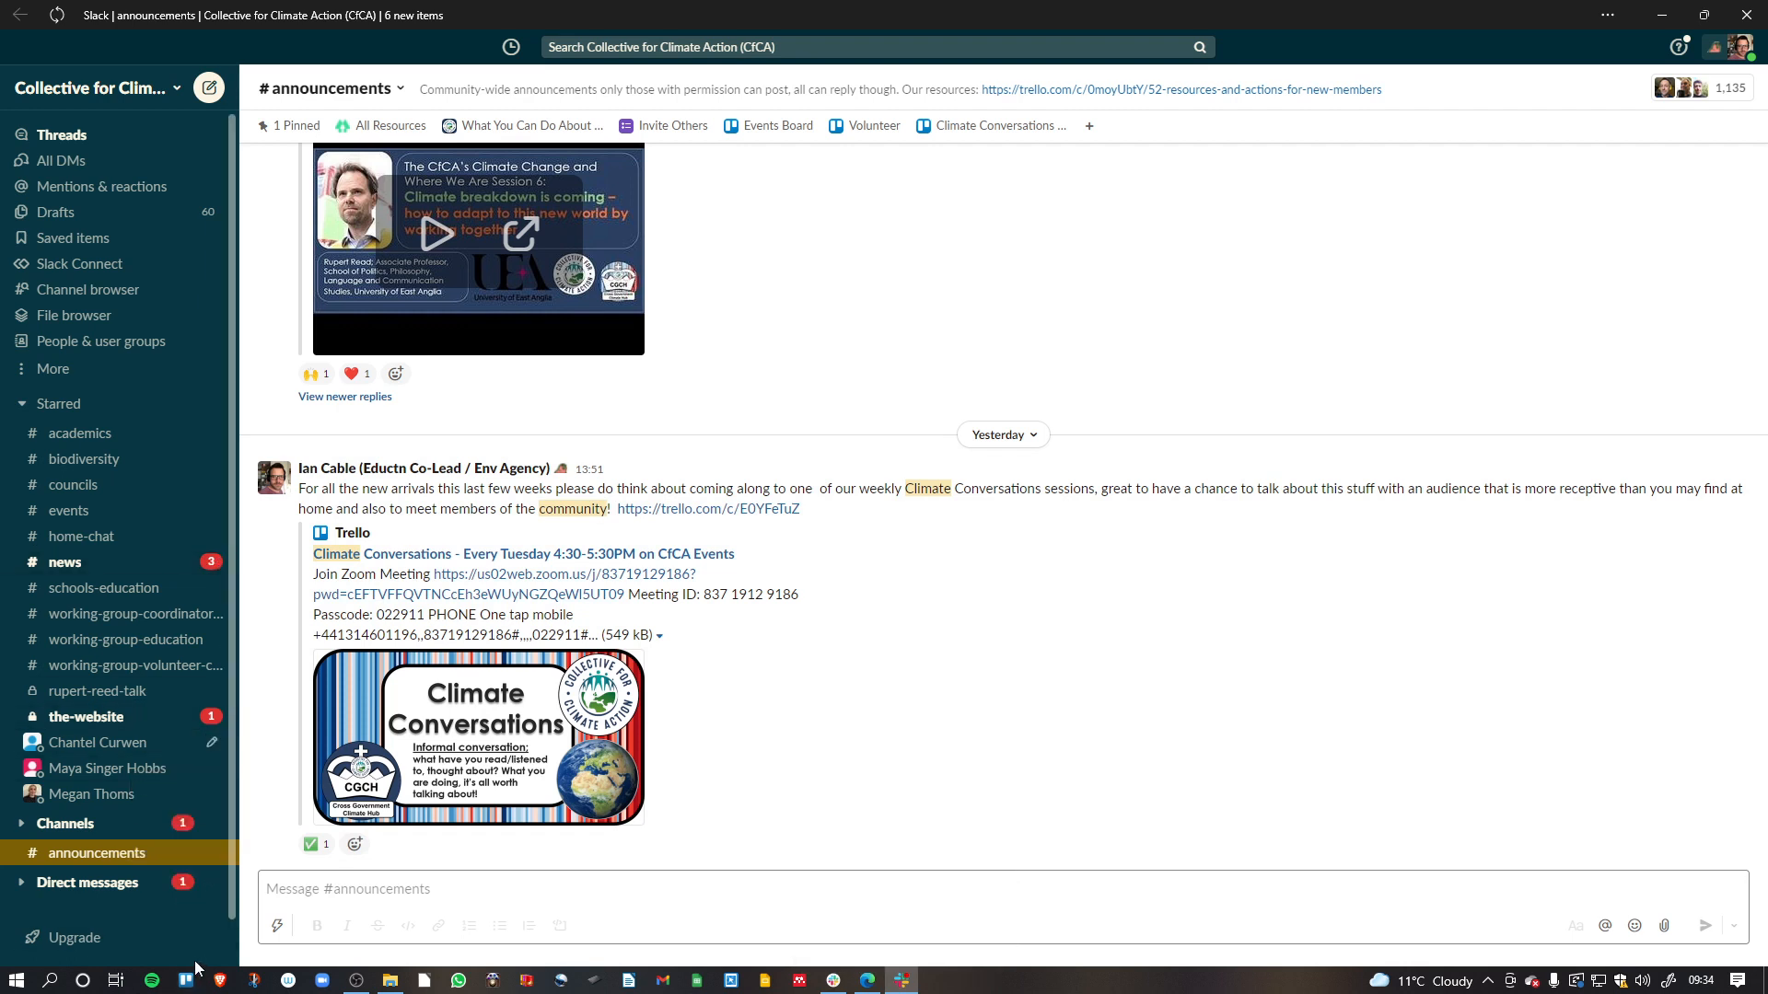
mouse_move(200, 966)
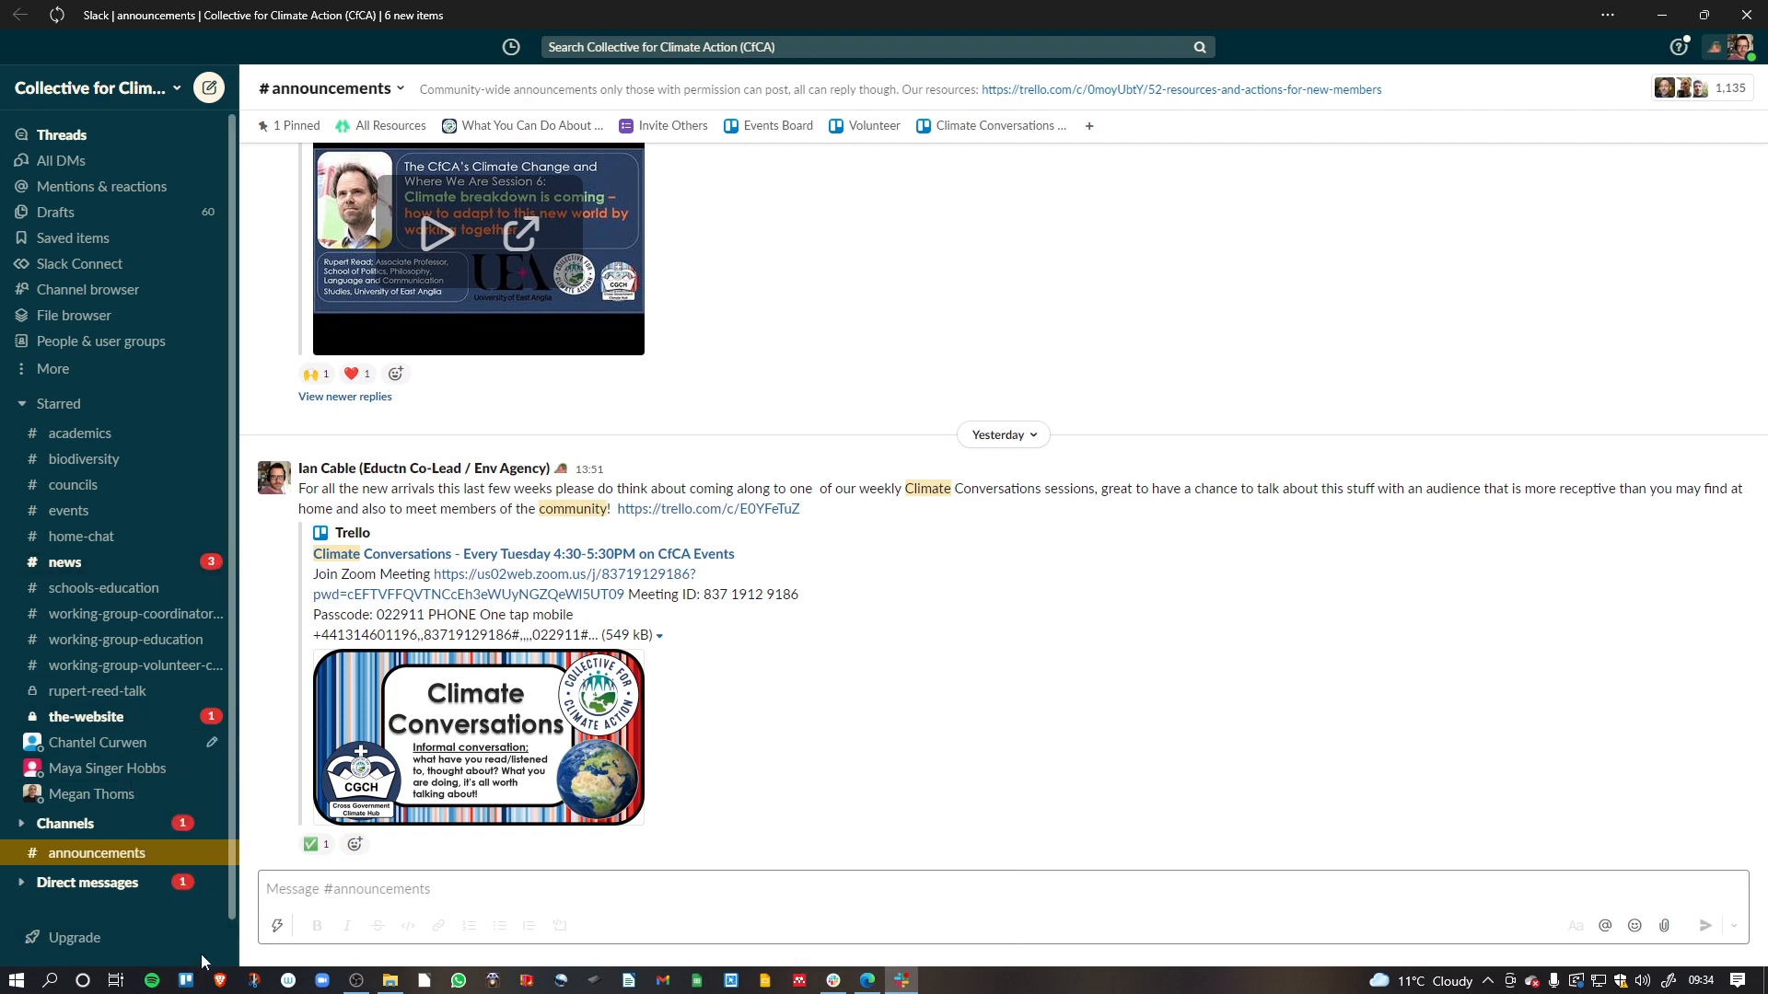
mouse_move(76, 937)
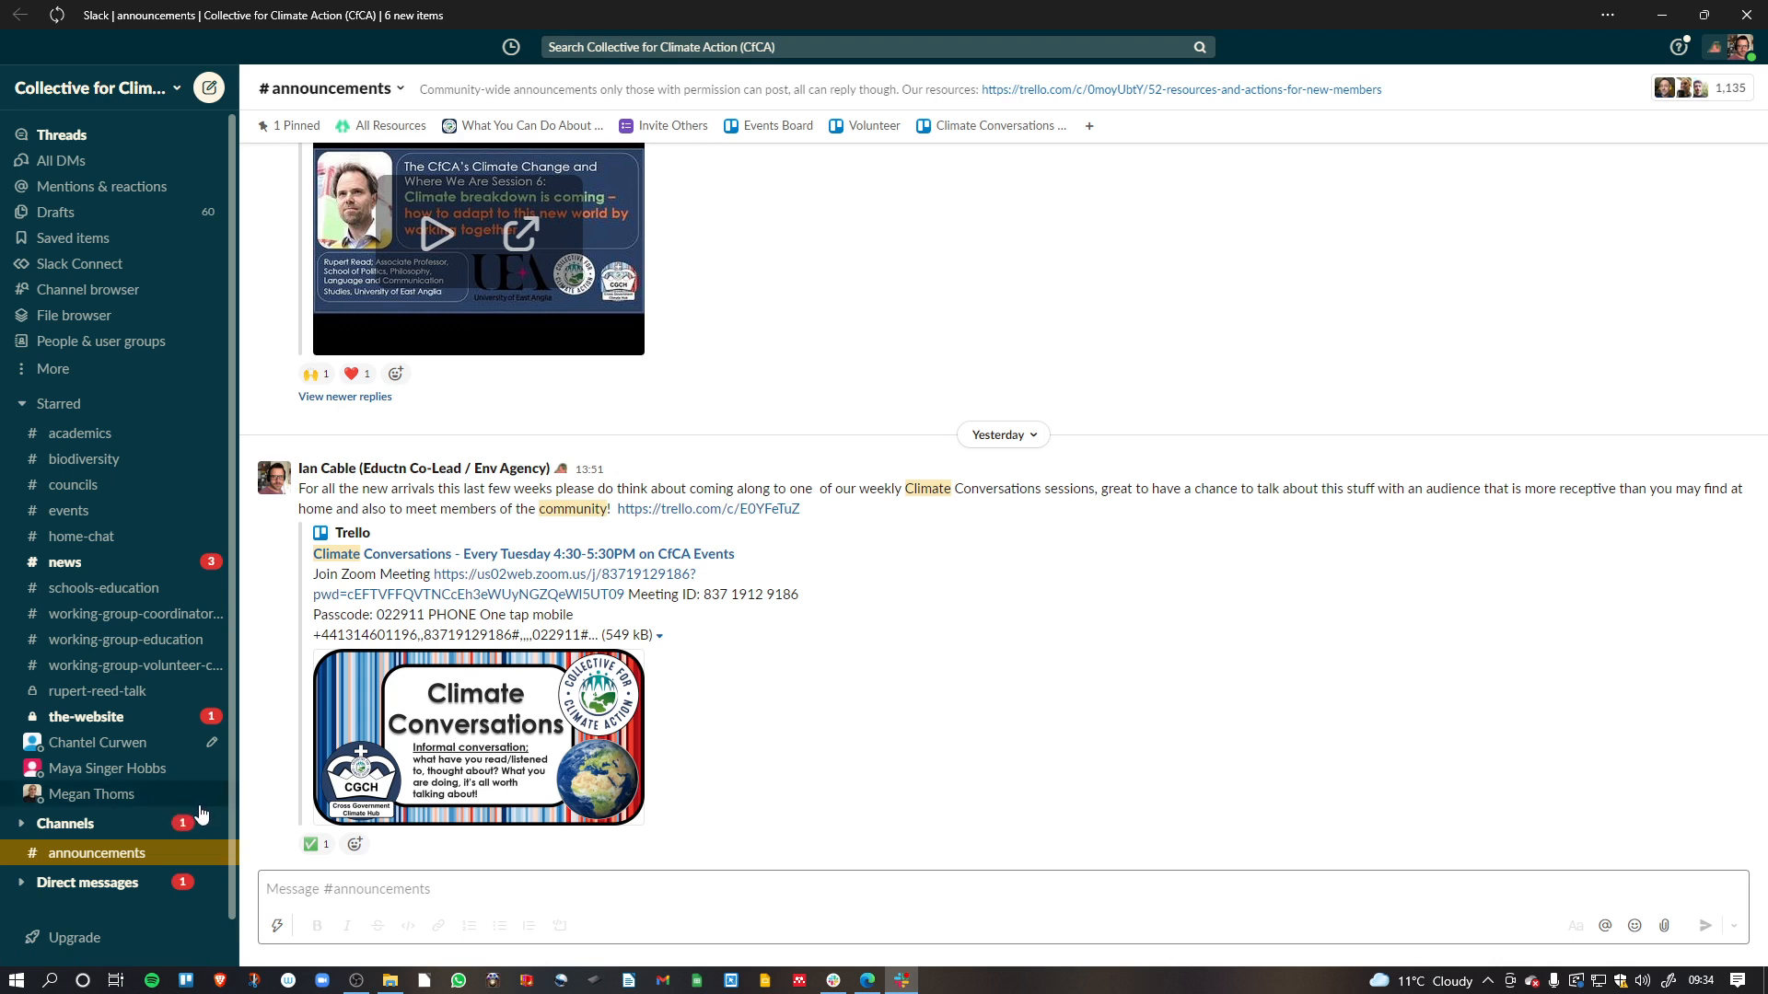
mouse_move(1657, 35)
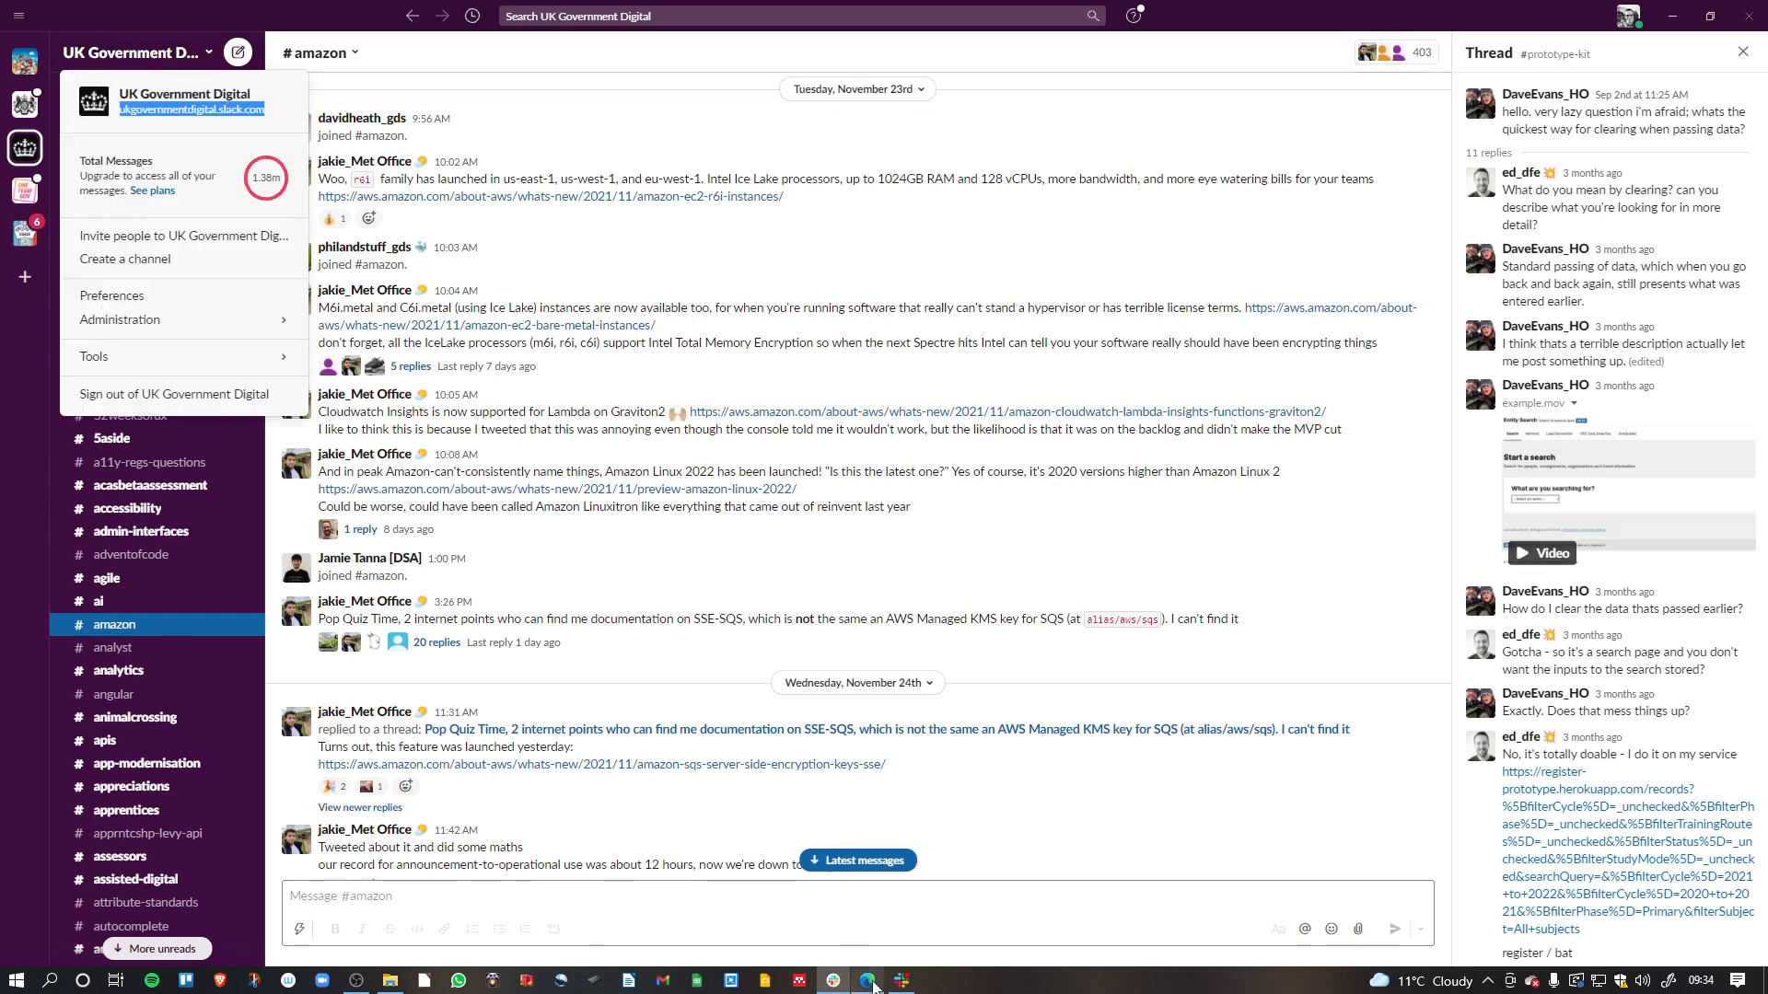
Step: Install the UK Government Digital Slack site as an Edge app and maximise its window
left_click(870, 984)
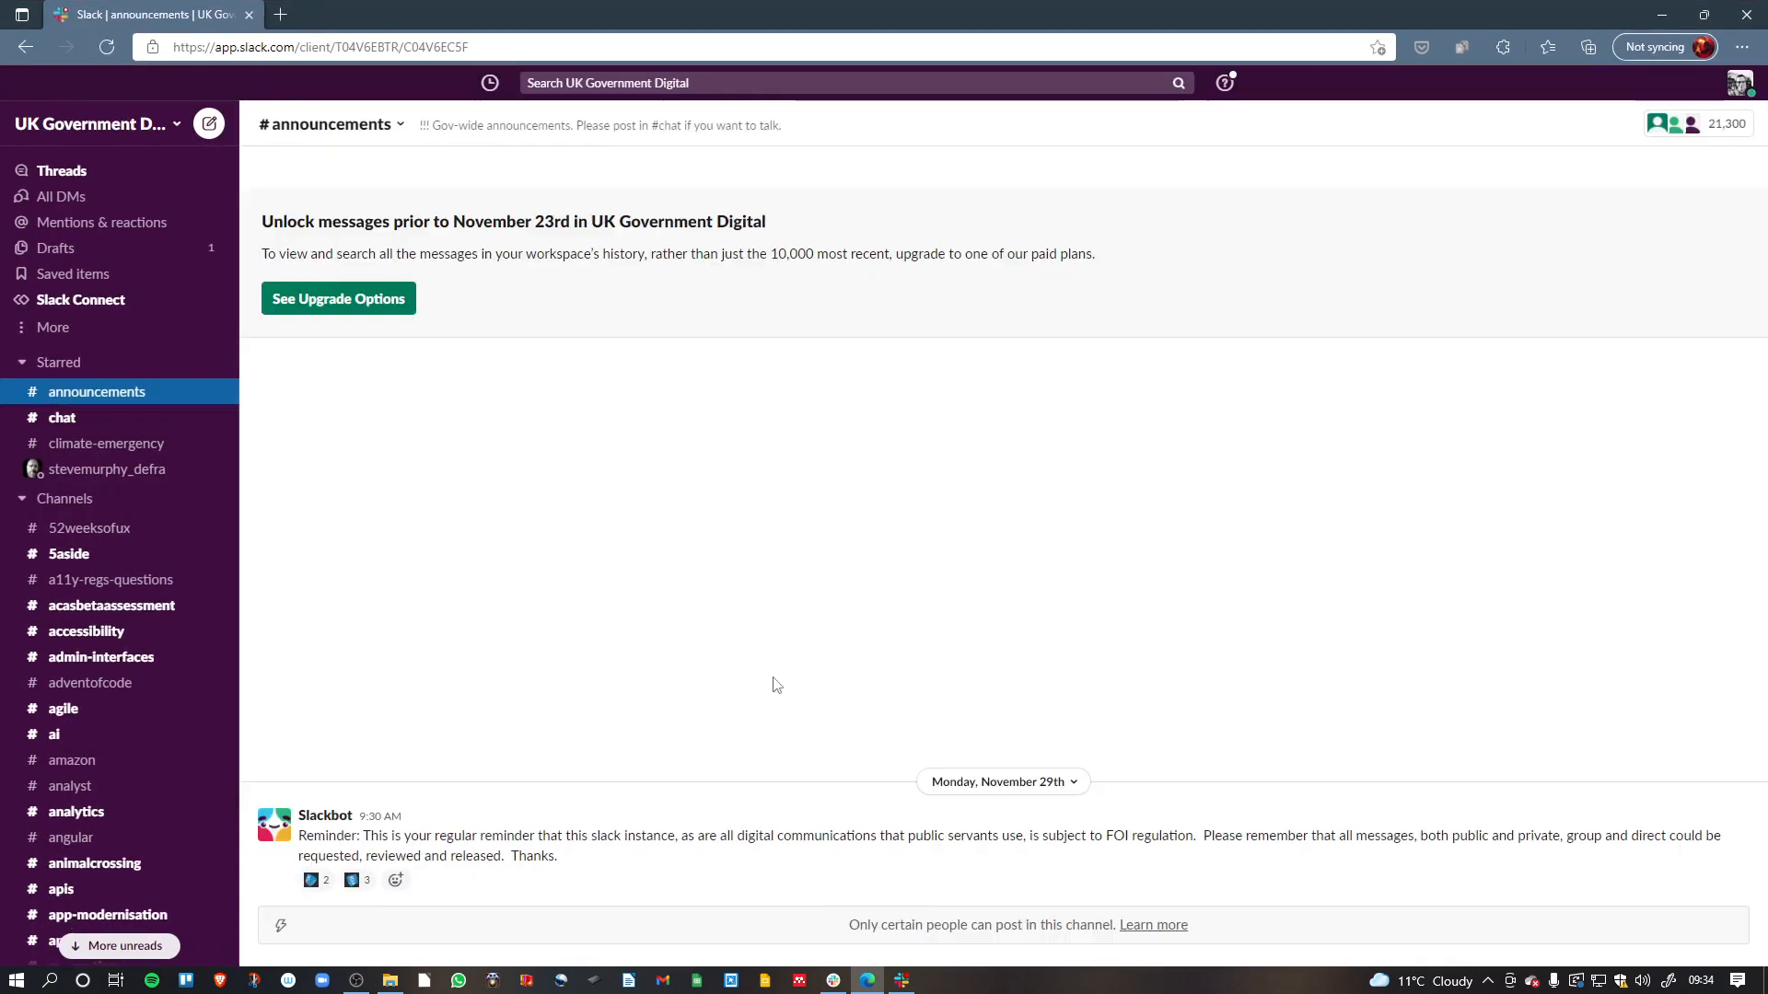
left_click(1741, 46)
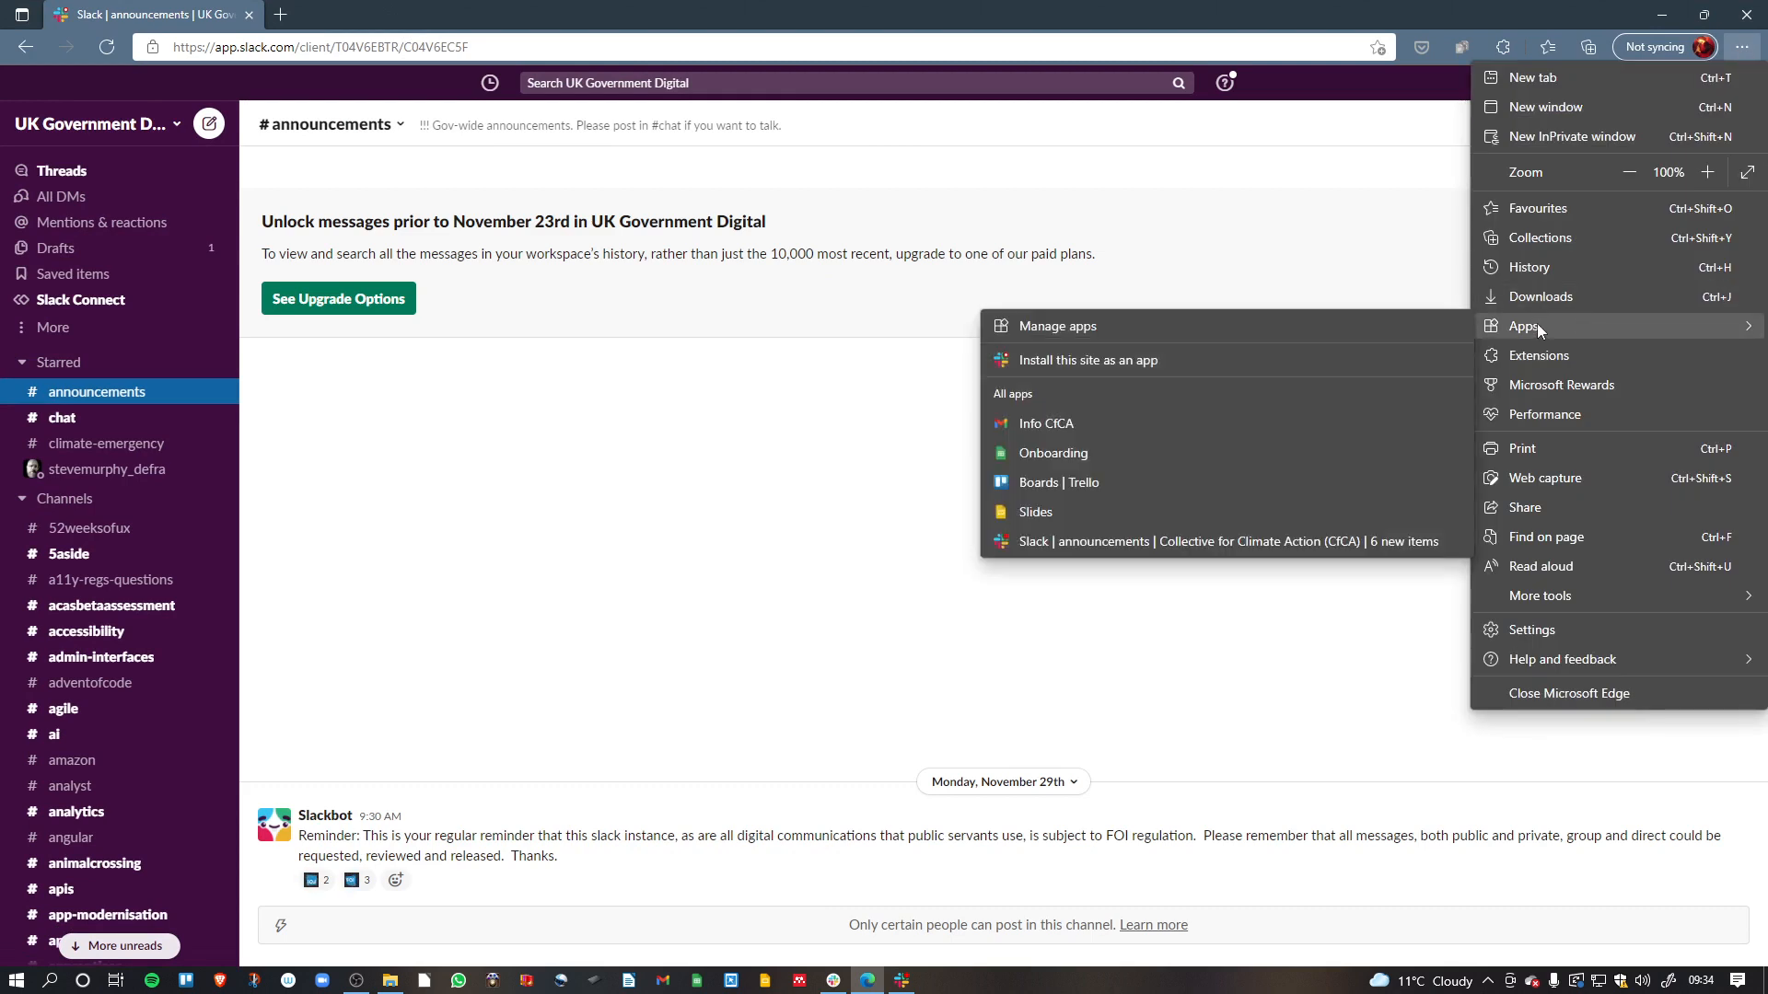
left_click(1088, 360)
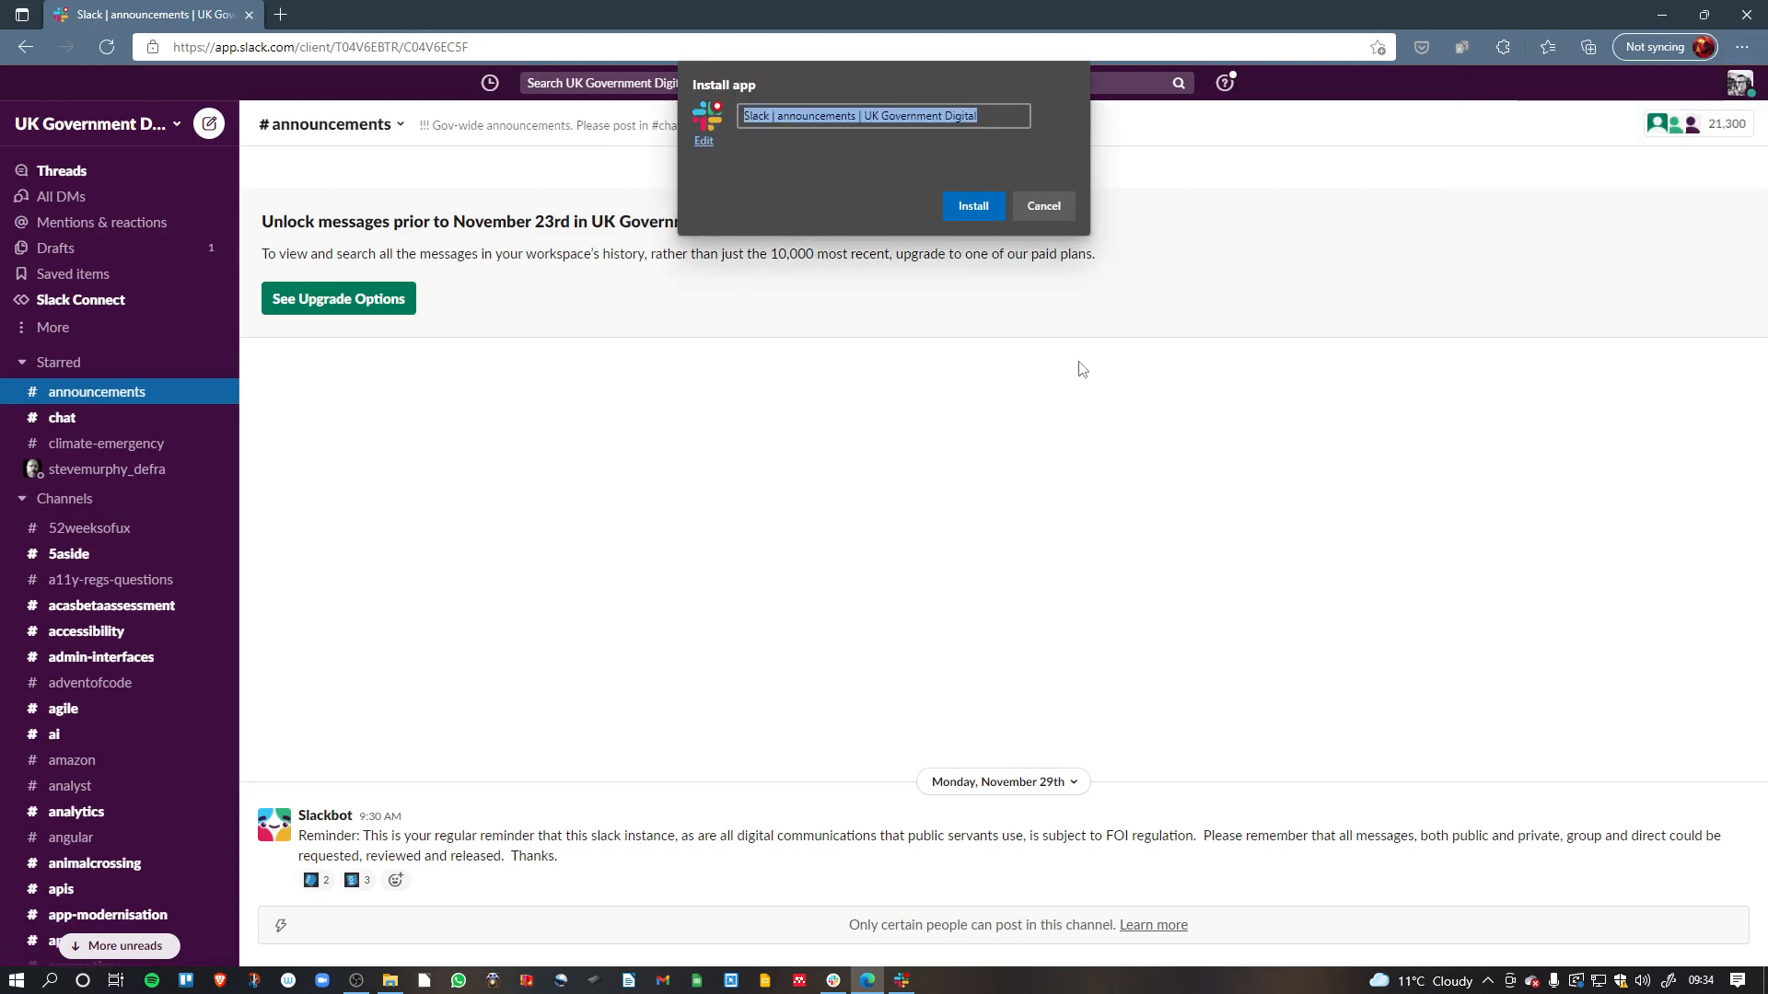
left_click(970, 206)
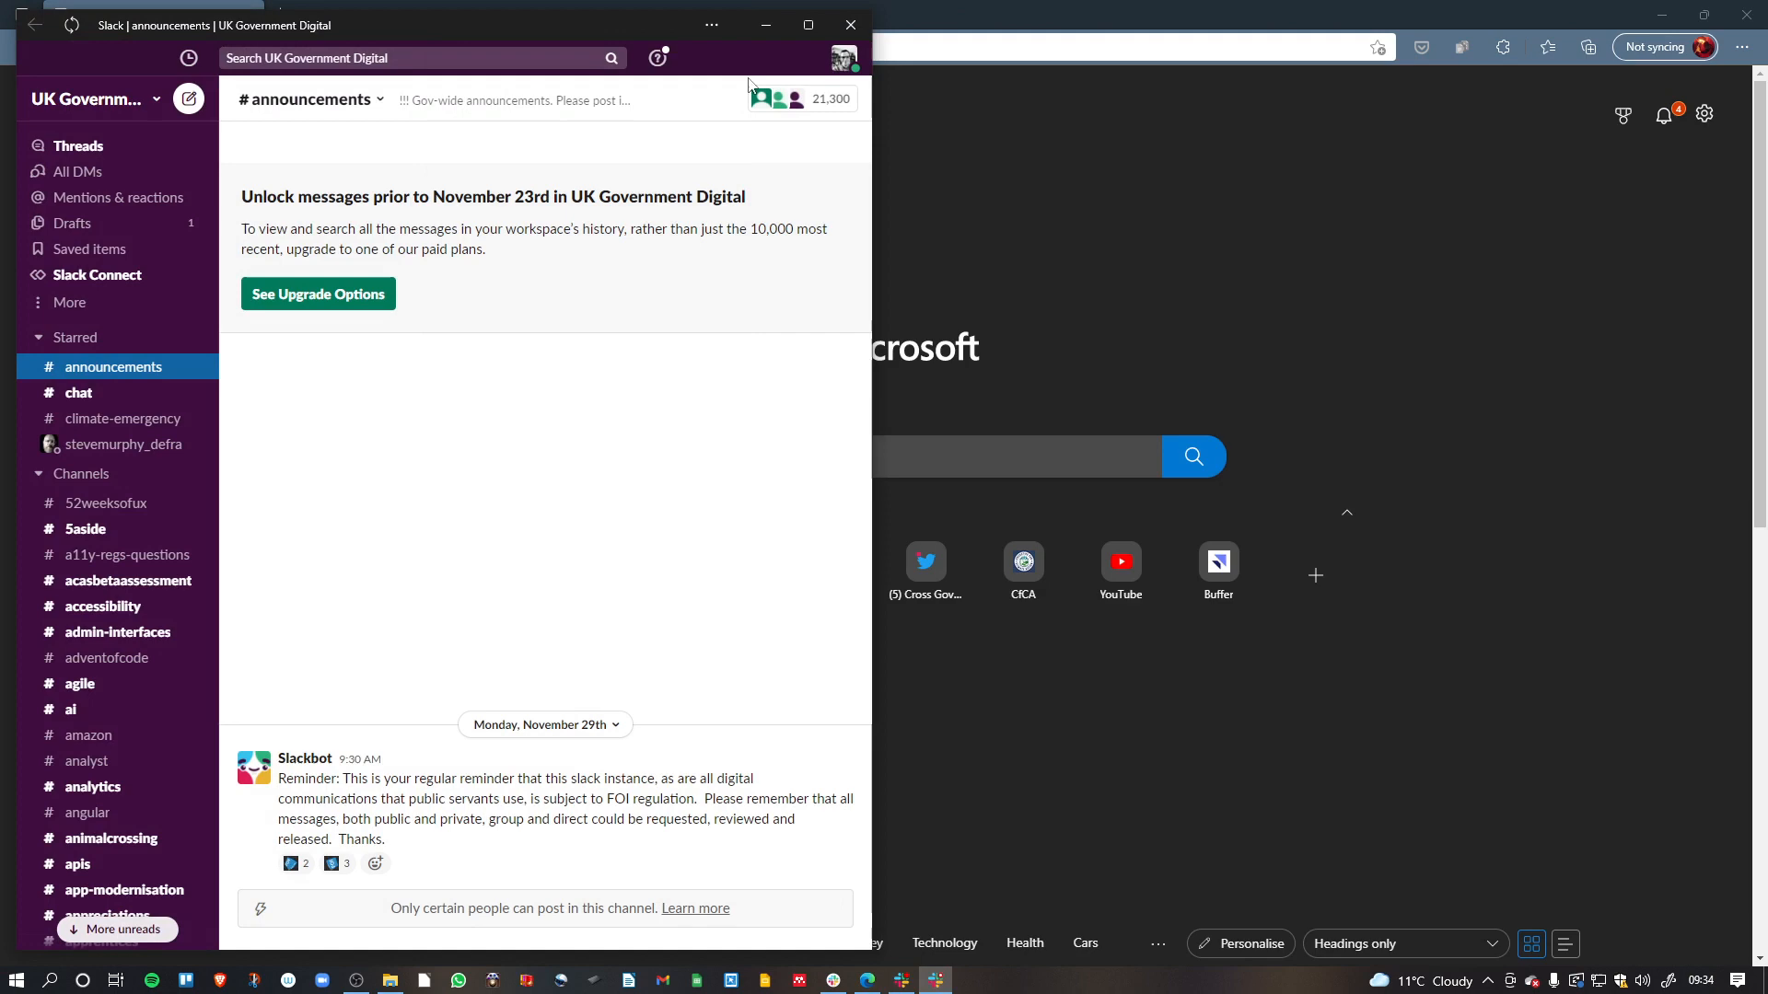
left_click(808, 24)
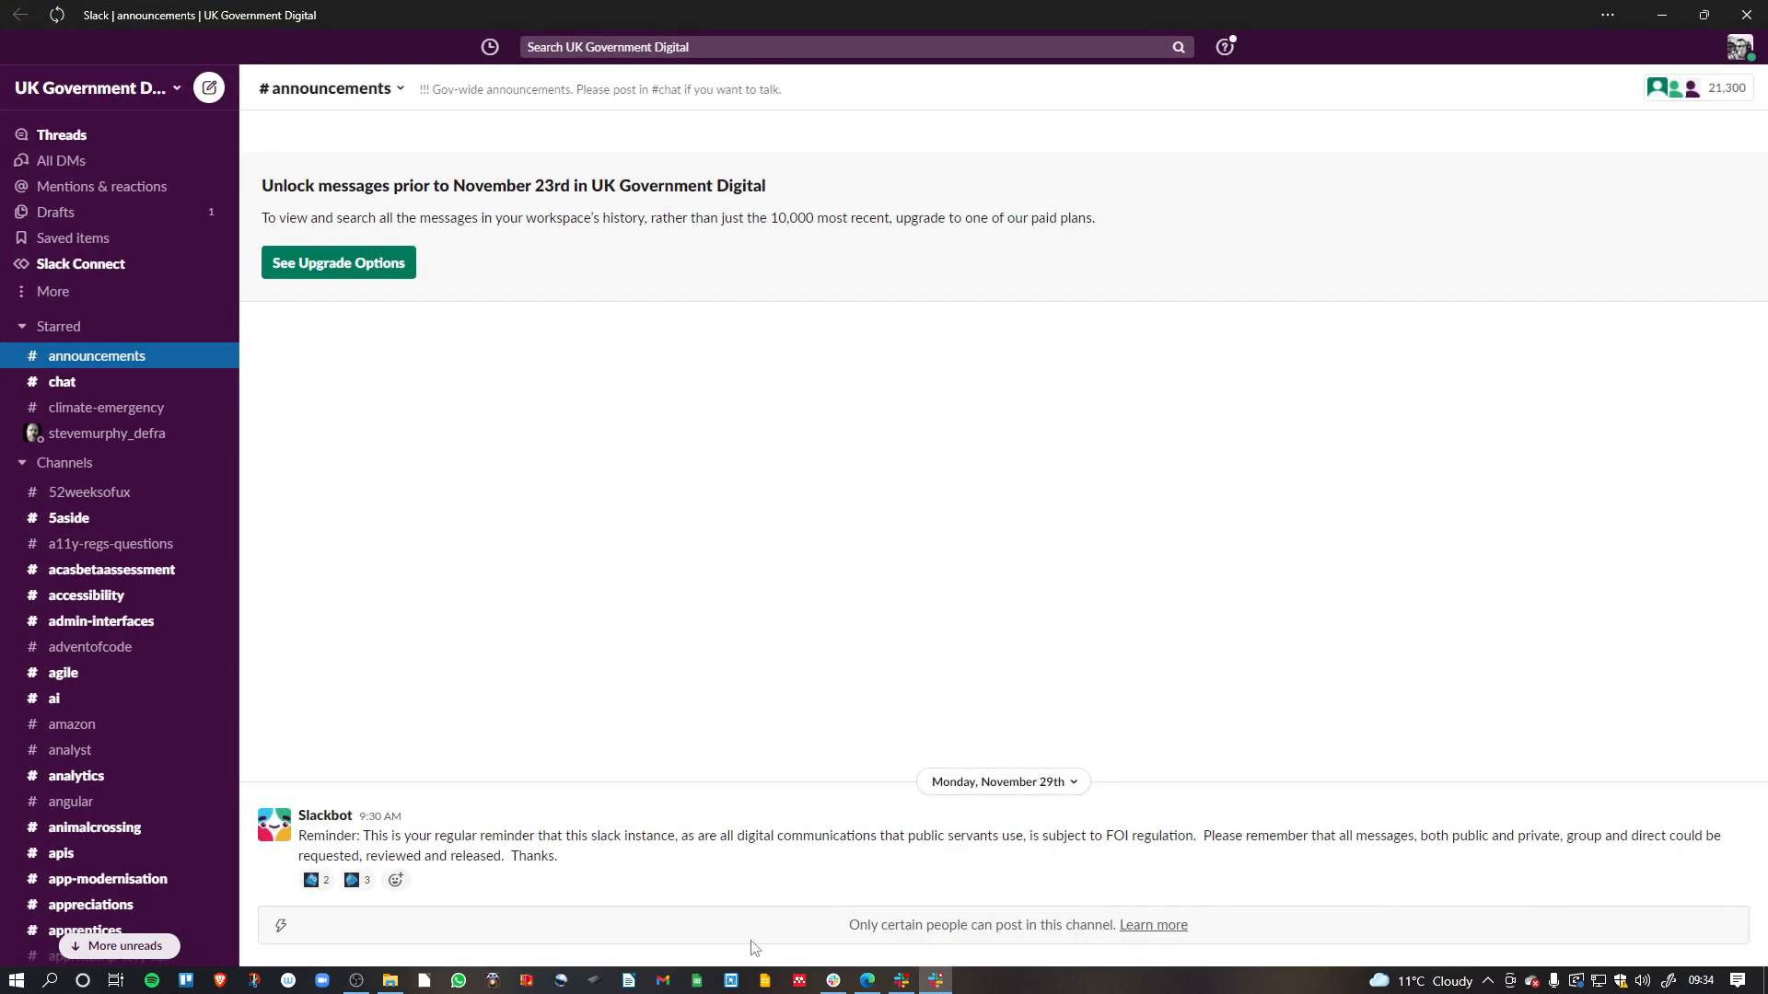
mouse_move(469, 788)
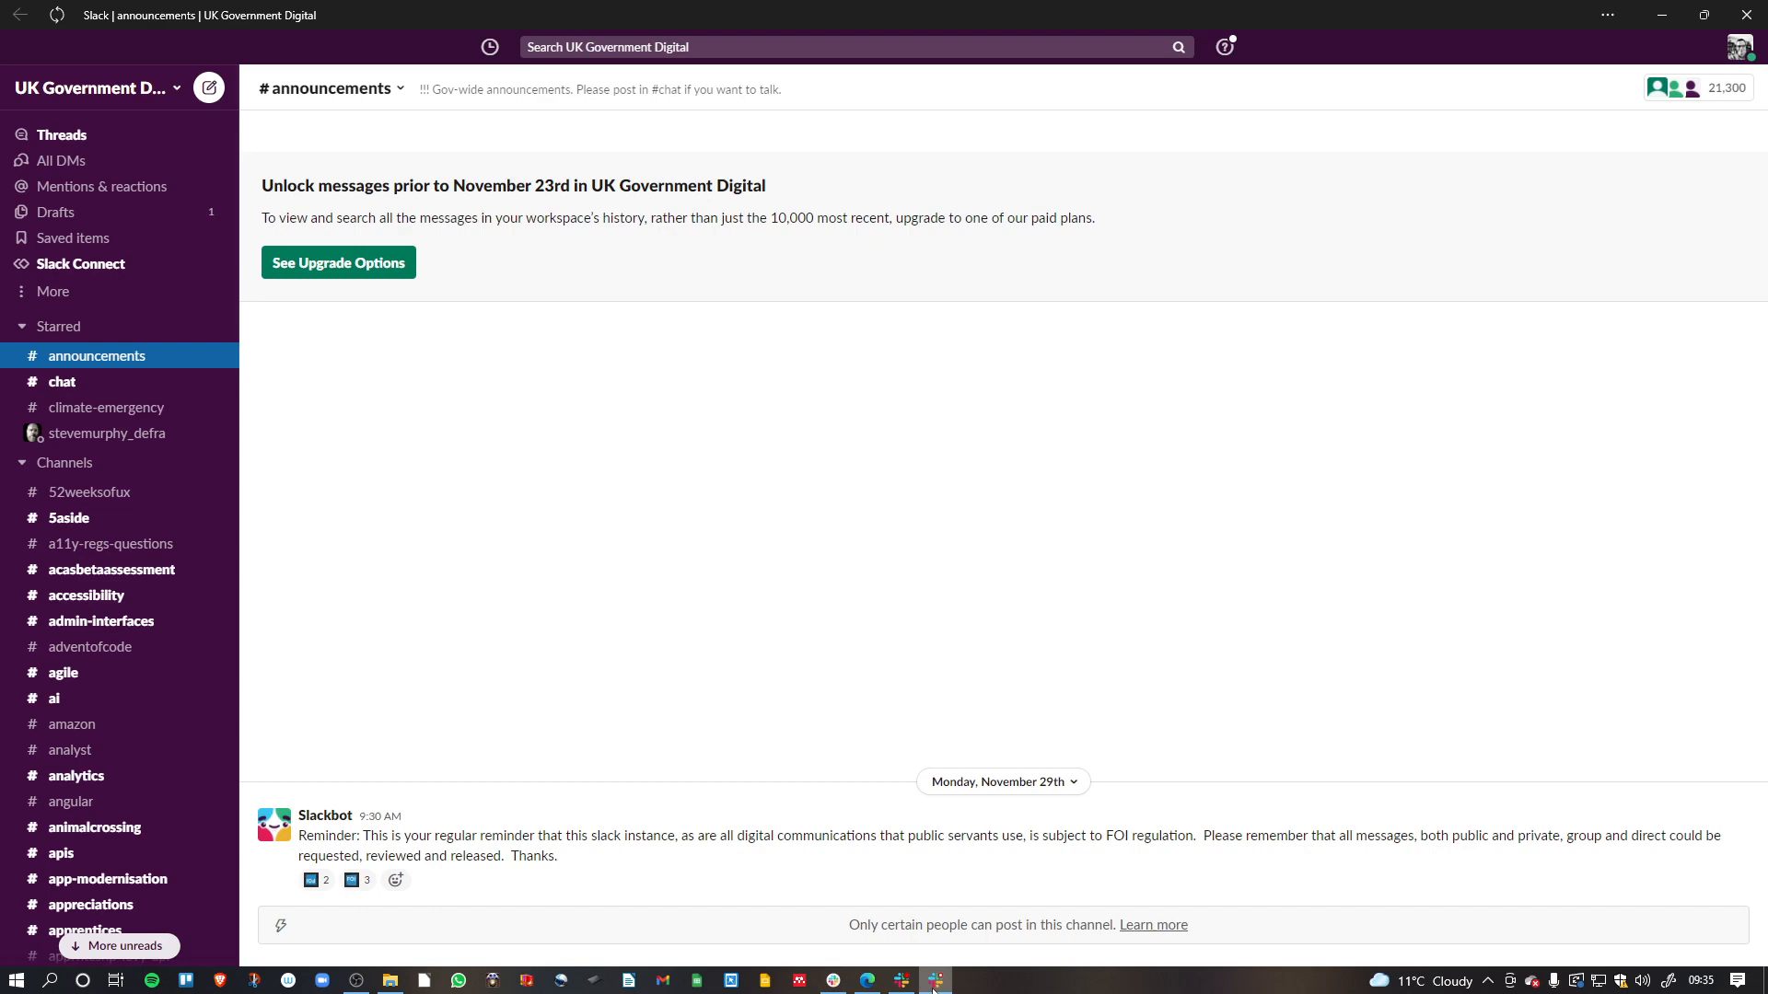
mouse_move(1040, 837)
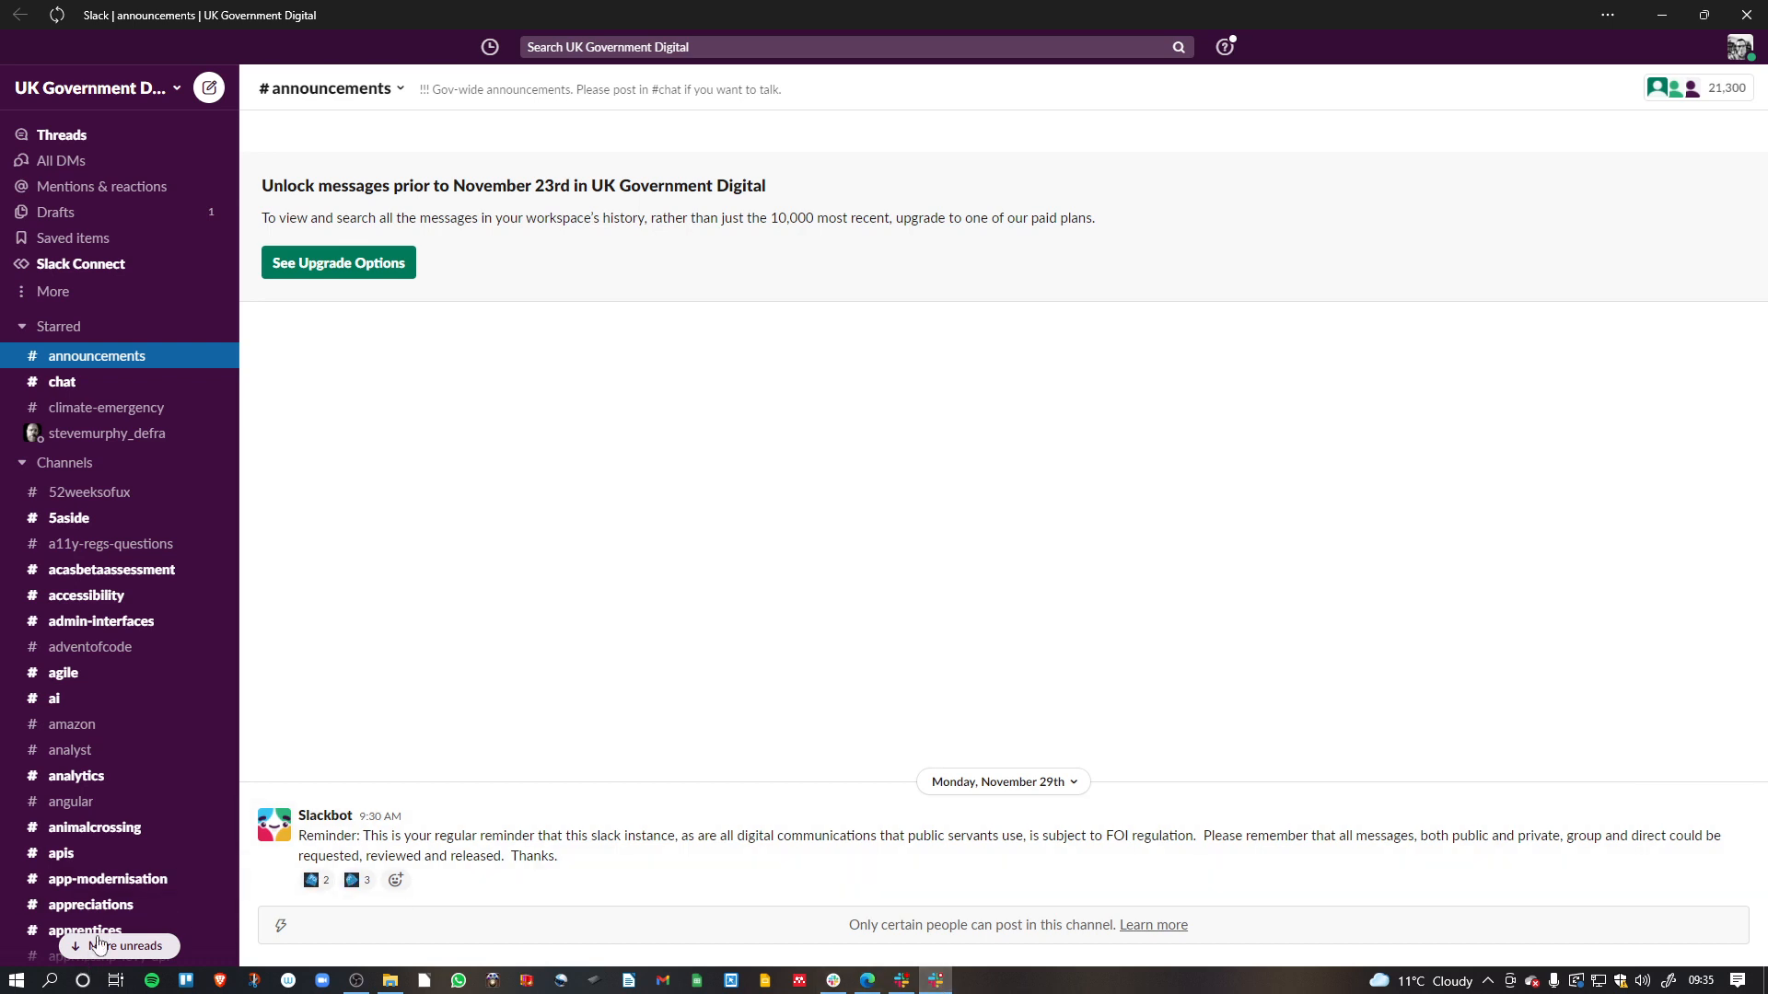
mouse_move(944, 981)
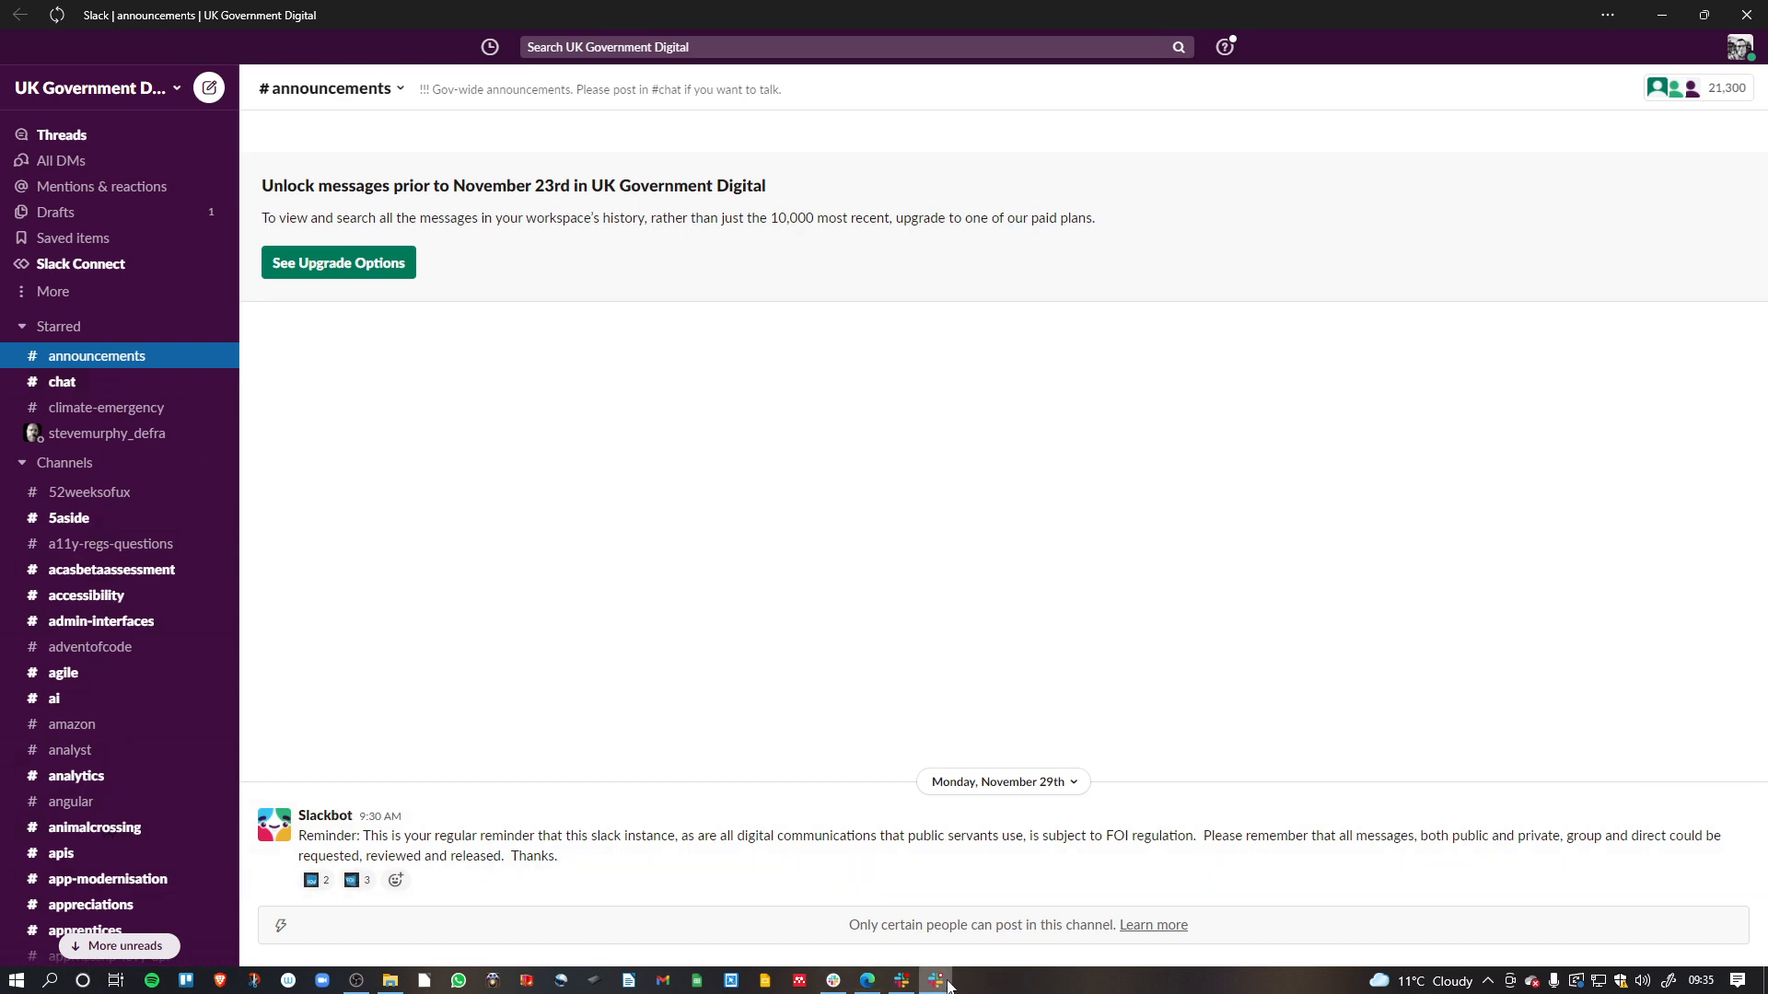
mouse_move(939, 979)
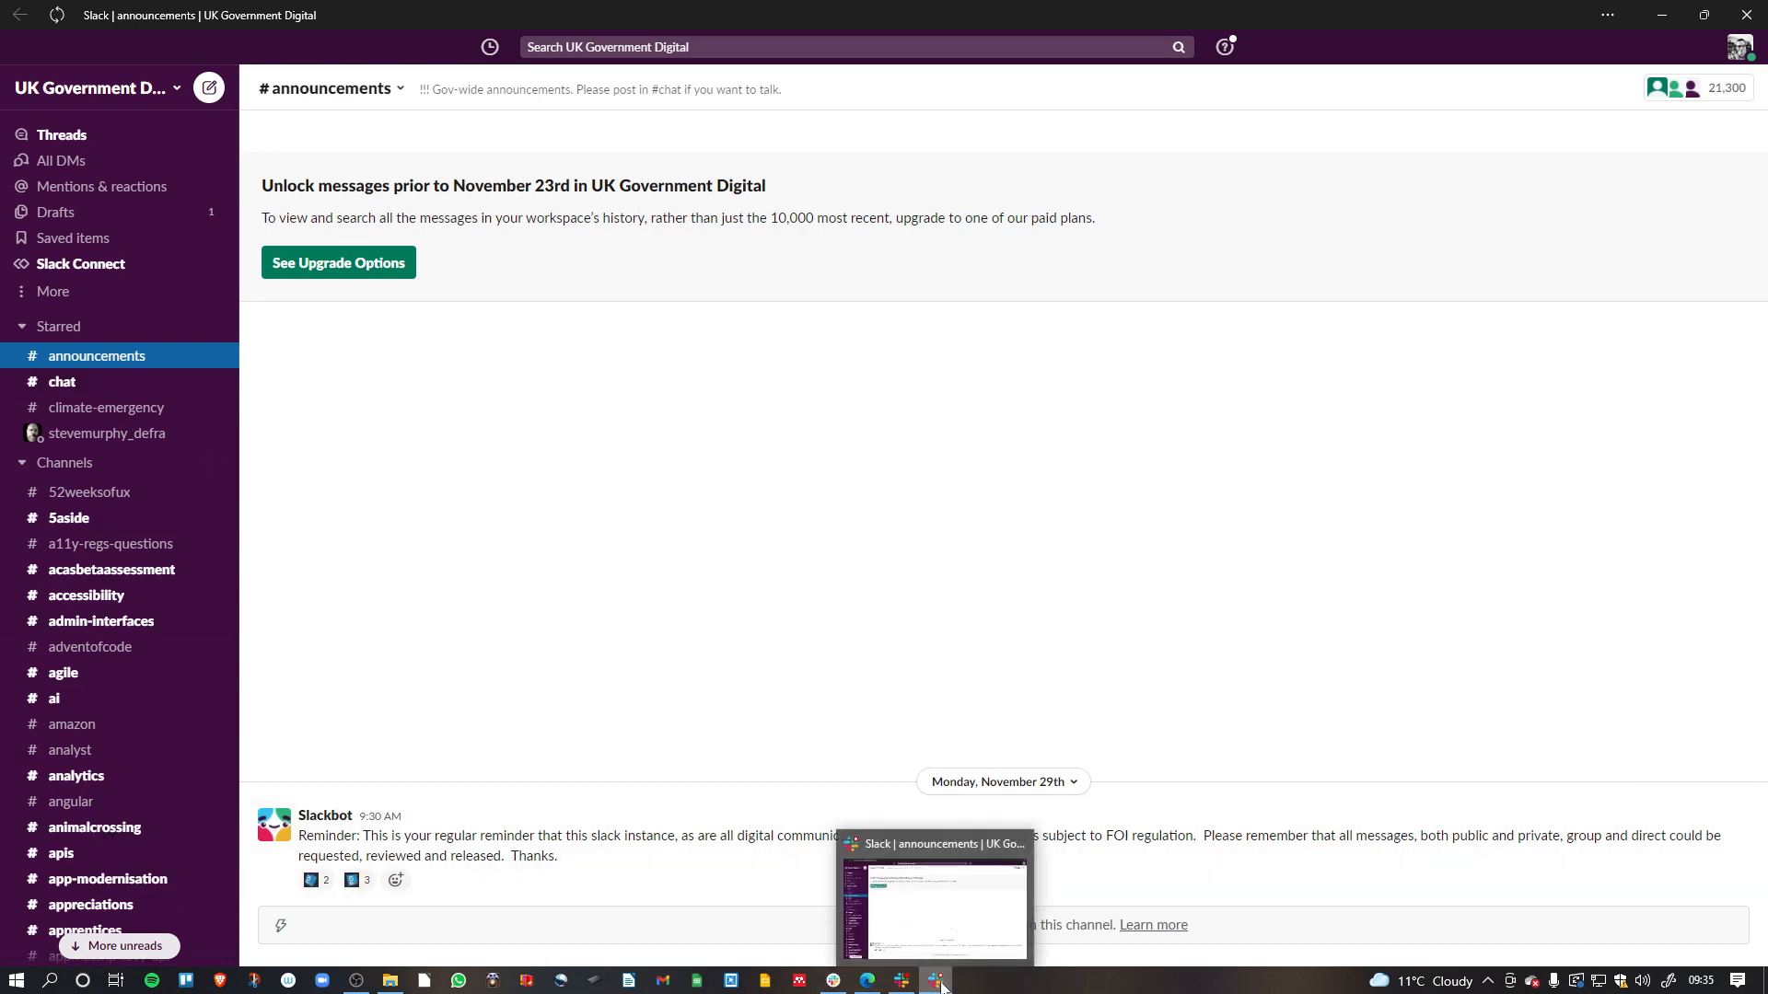